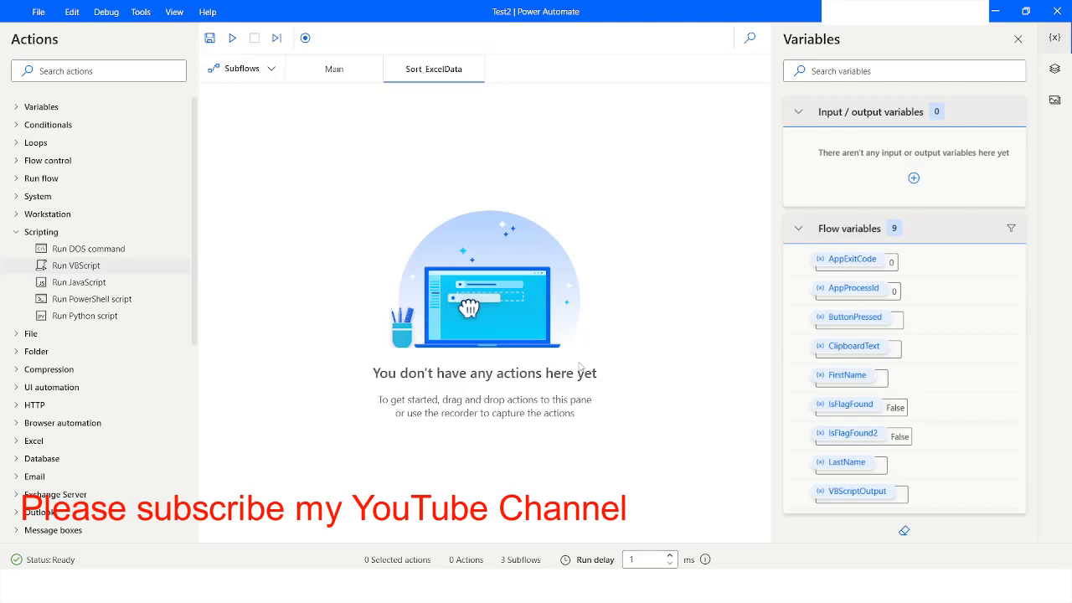
{"action": "mouse_move", "coordinate": [345, 248]}
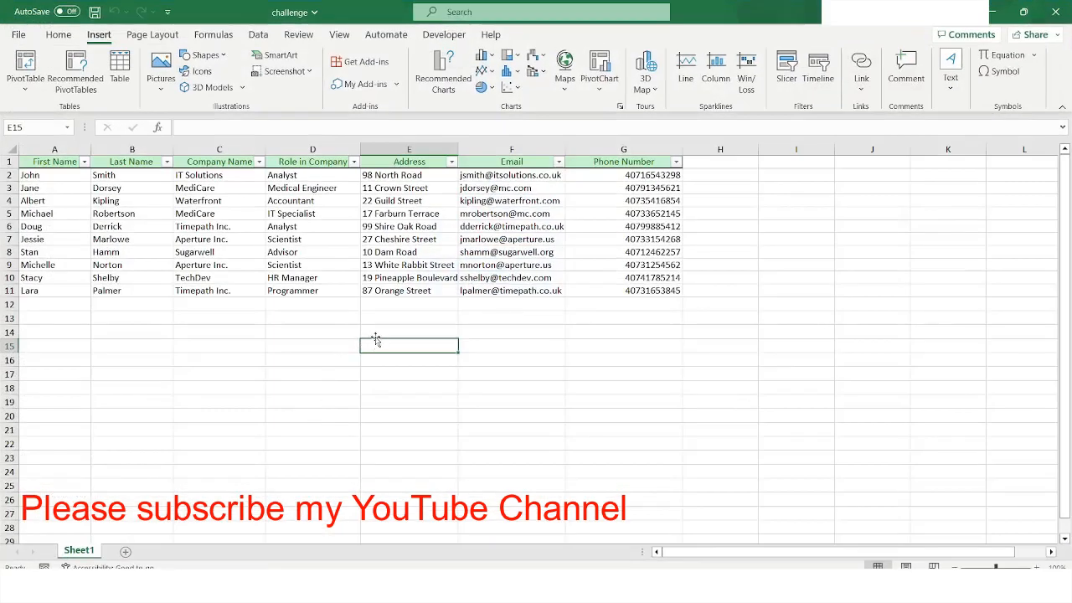
{"action": "mouse_move", "coordinate": [379, 301]}
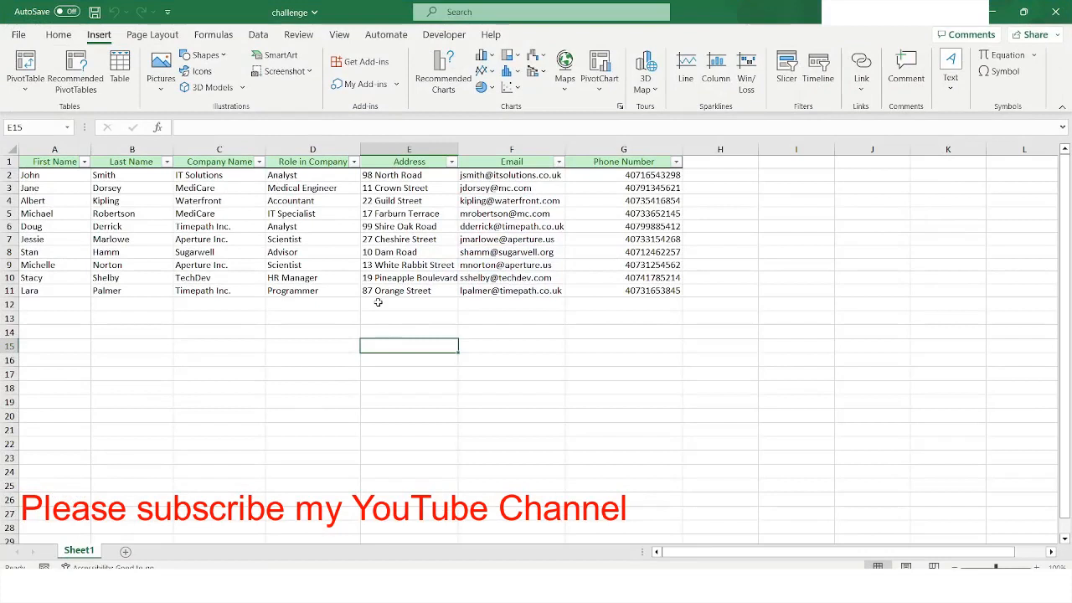
{"action": "mouse_move", "coordinate": [170, 220]}
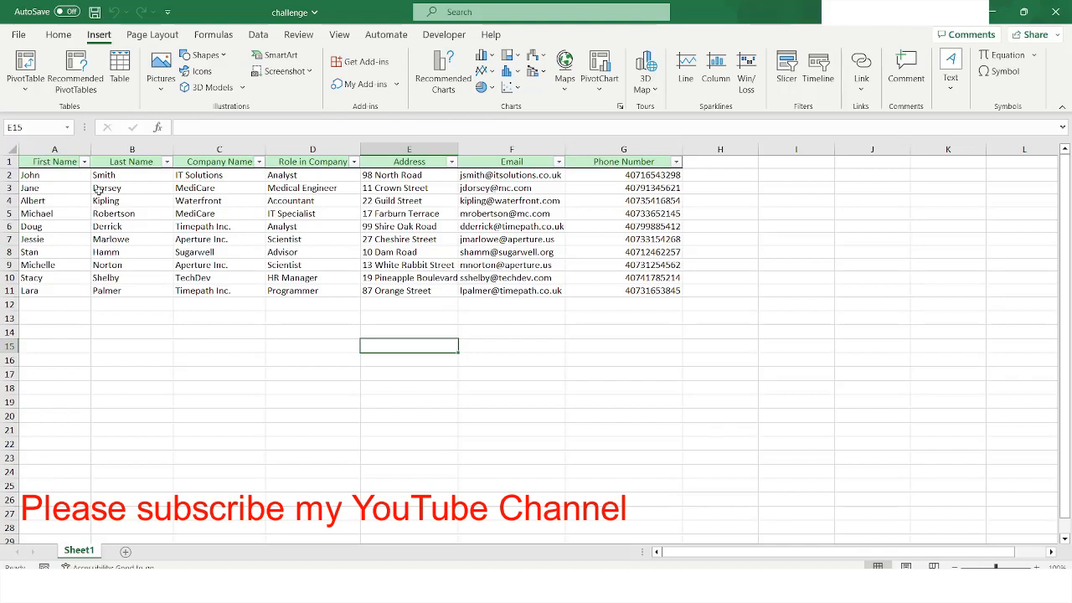
{"action": "mouse_move", "coordinate": [54, 167]}
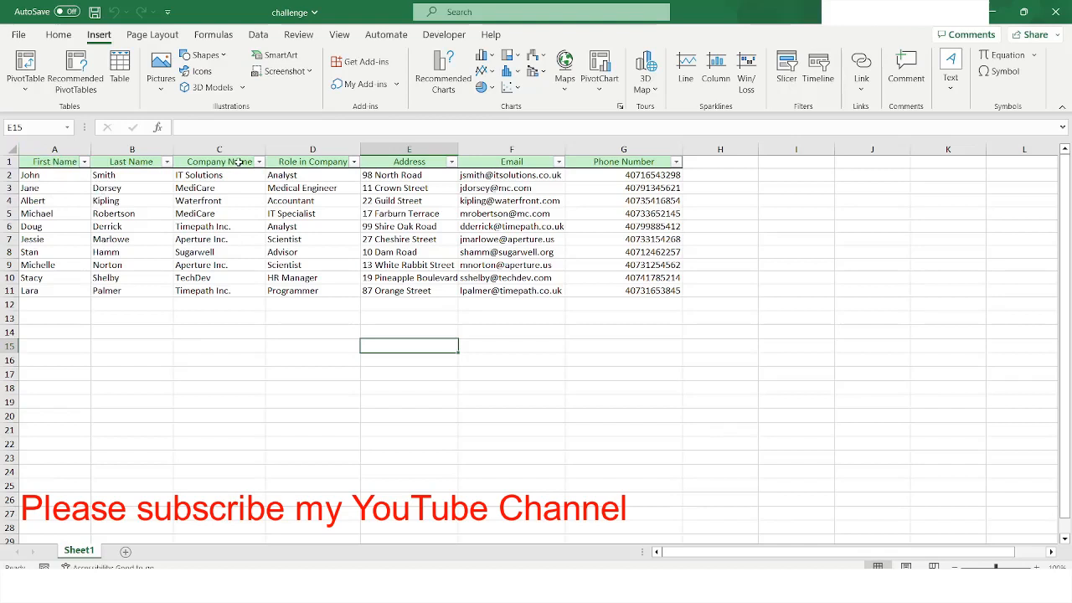
{"action": "mouse_move", "coordinate": [108, 225]}
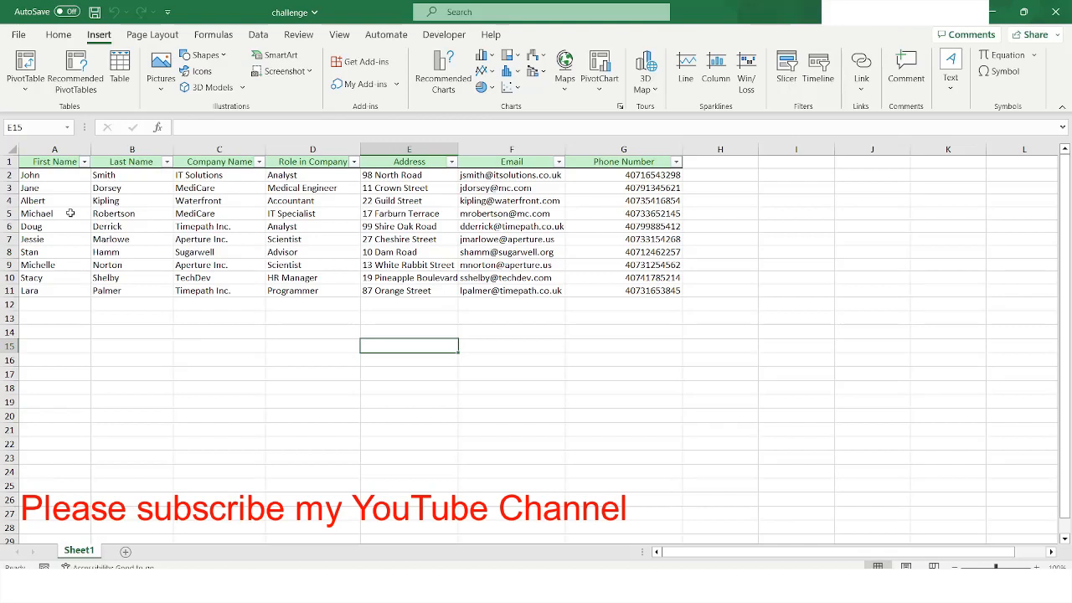
{"action": "mouse_move", "coordinate": [134, 204]}
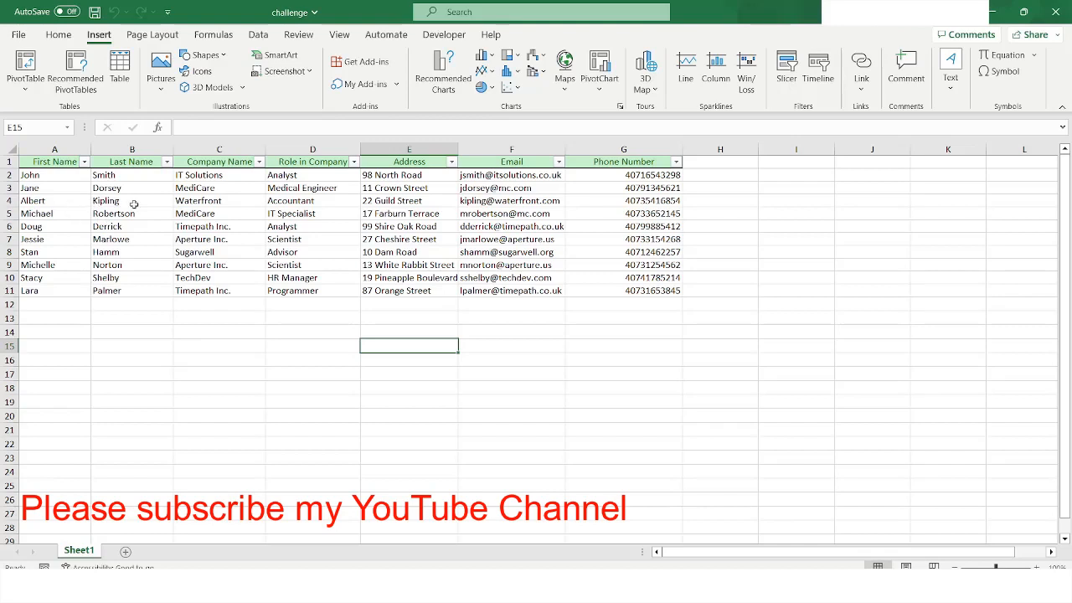
{"action": "mouse_move", "coordinate": [284, 176]}
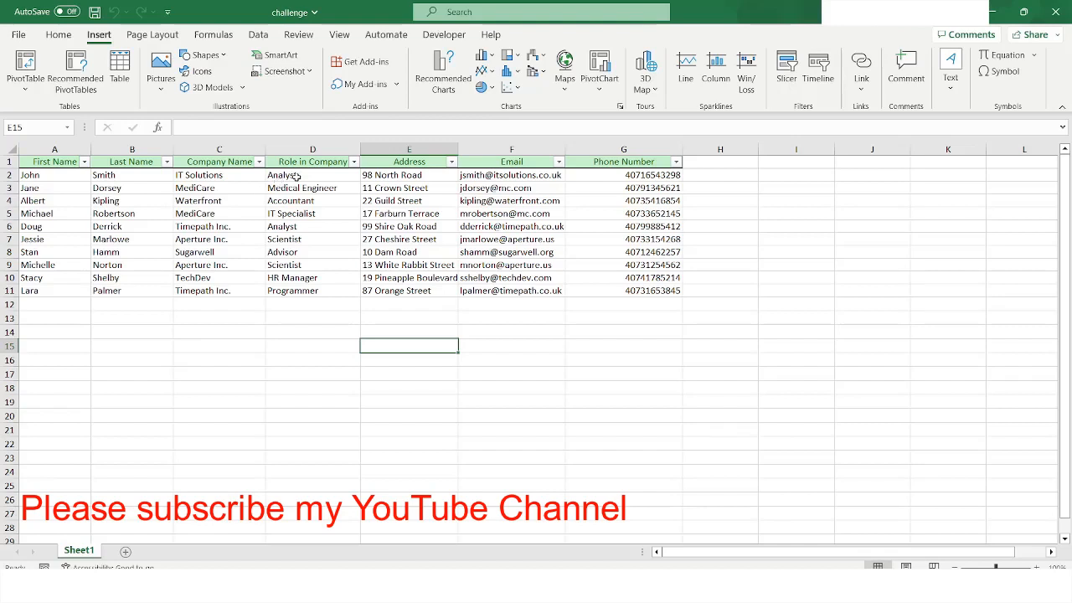
- Inspect the Analyst and Advisor role entries and company names in the challenge data
{"action": "left_click", "coordinate": [312, 226]}
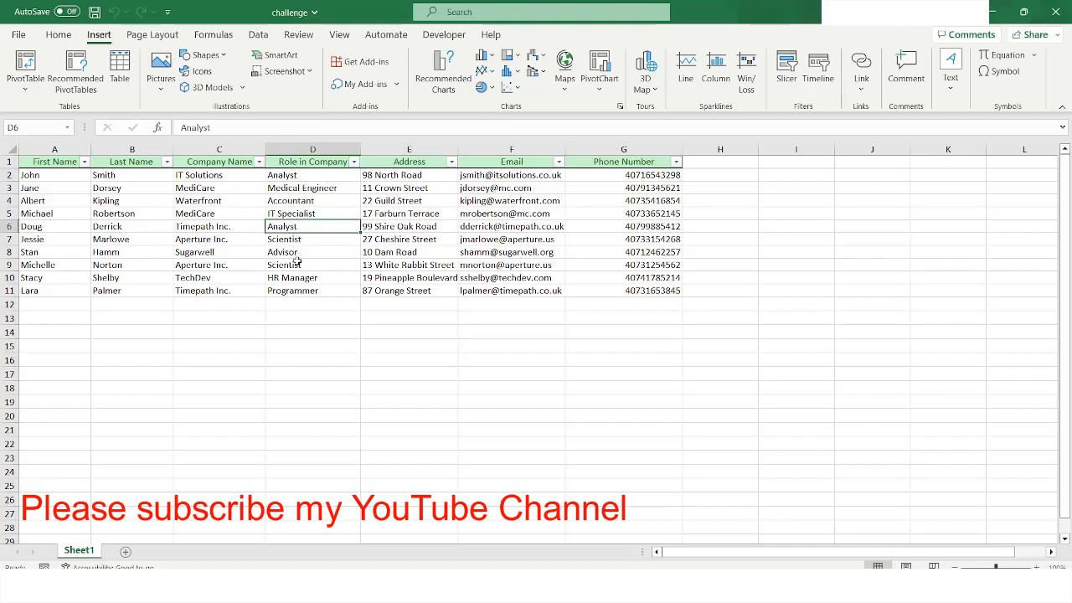
{"action": "left_click", "coordinate": [312, 251]}
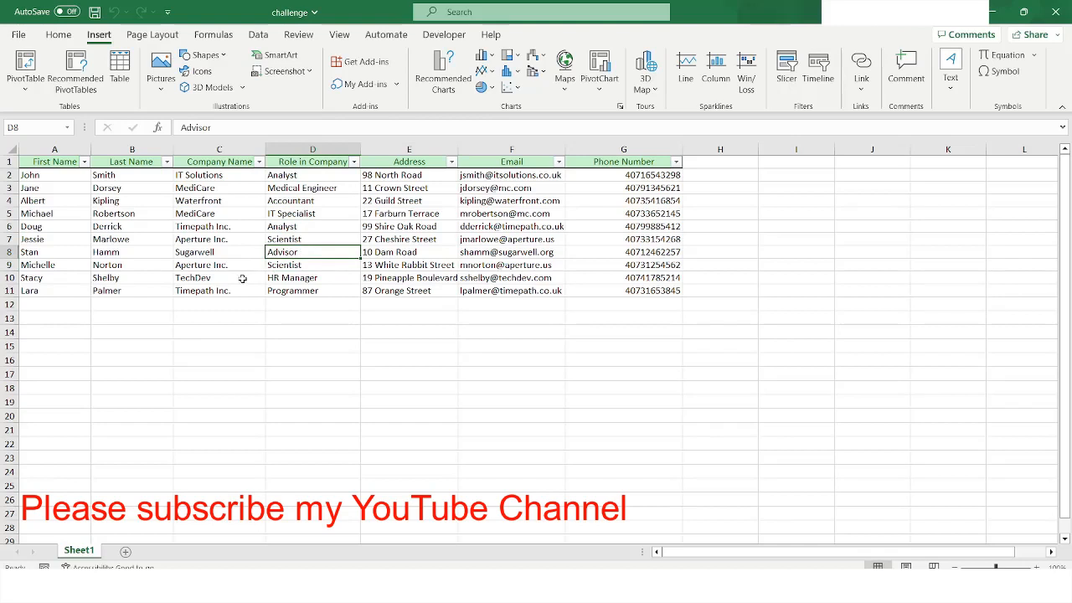
{"action": "left_click", "coordinate": [218, 265]}
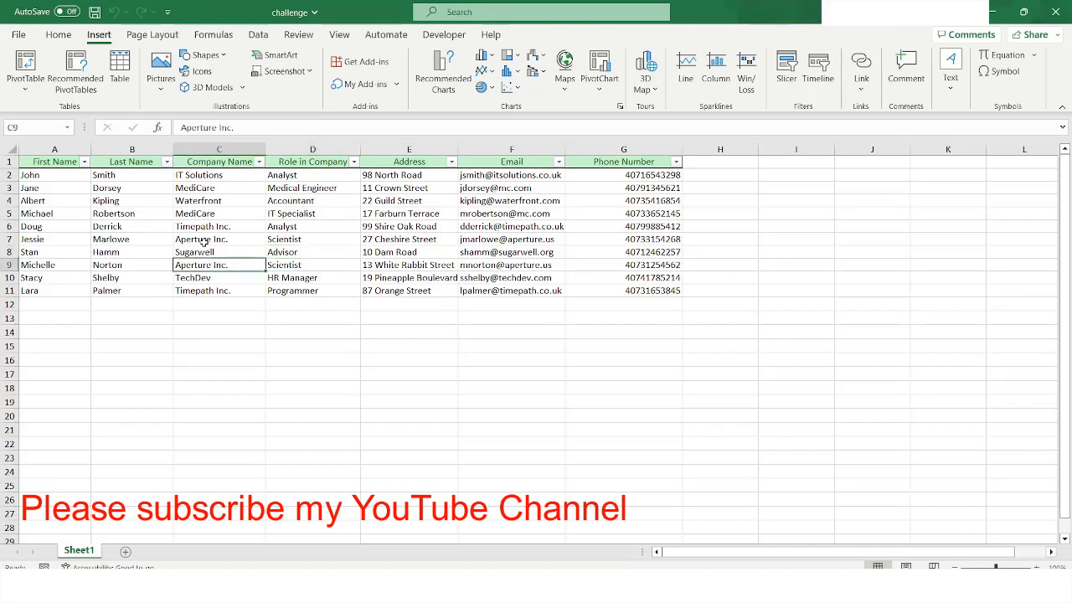
{"action": "left_click", "coordinate": [218, 237]}
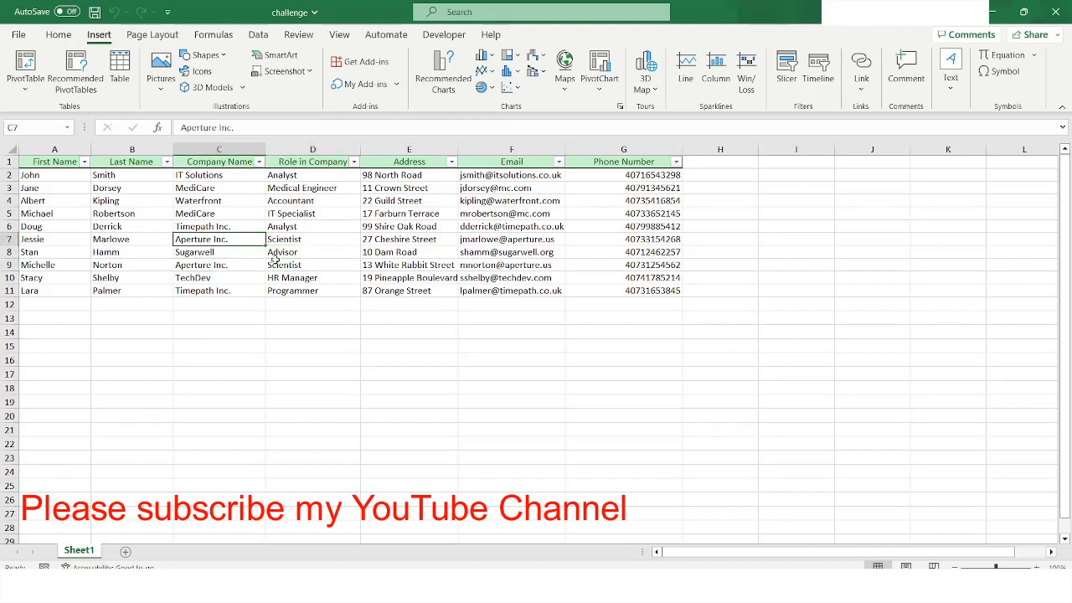
{"action": "left_click", "coordinate": [513, 226]}
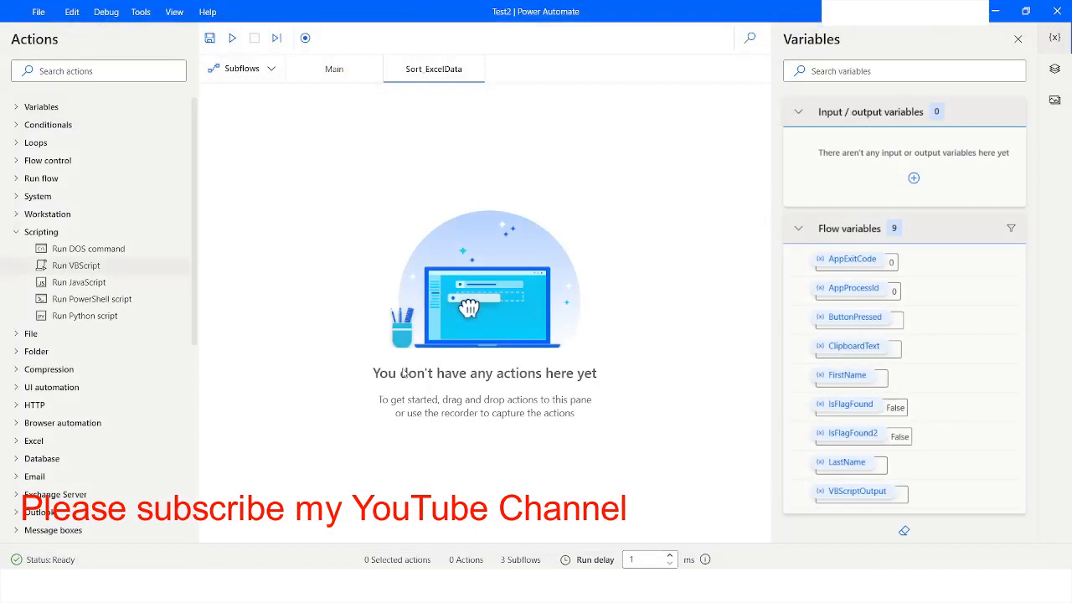
{"action": "mouse_move", "coordinate": [373, 341]}
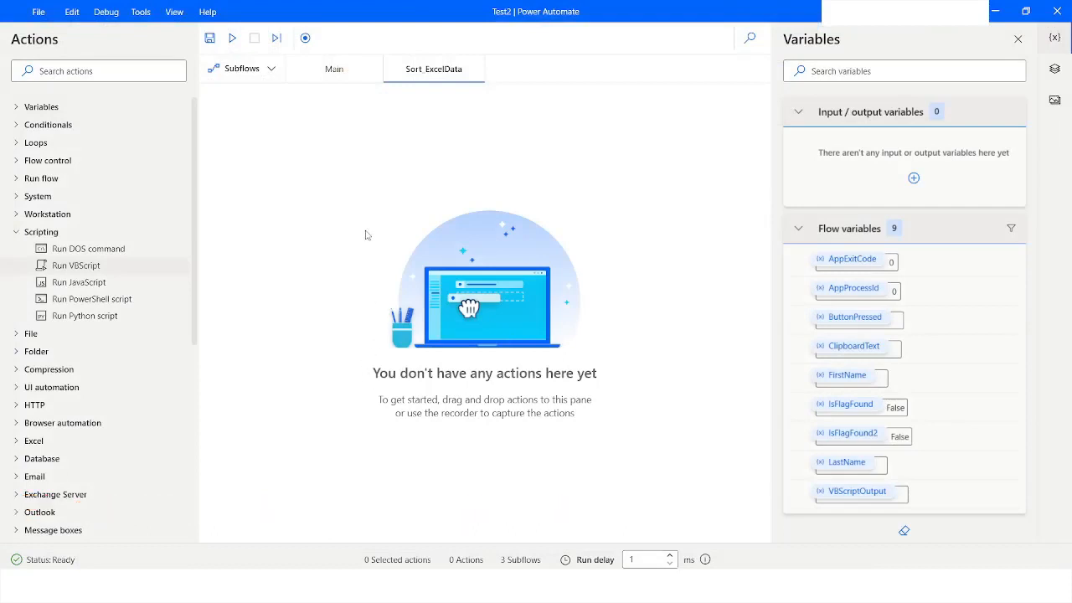
{"action": "mouse_move", "coordinate": [338, 173]}
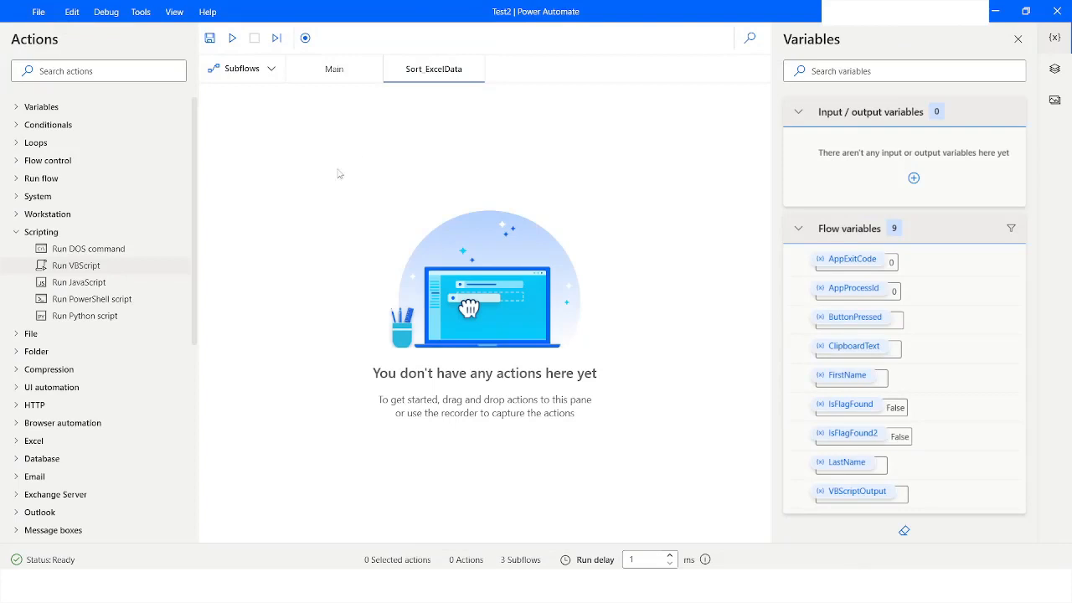
{"action": "mouse_move", "coordinate": [77, 264]}
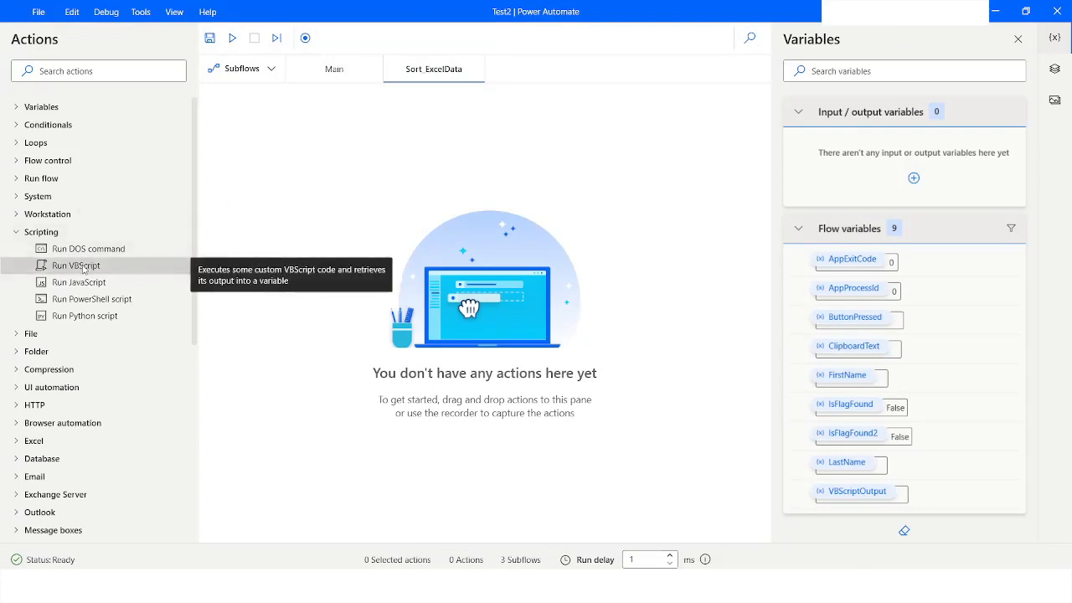
- Drag a Run VBScript action from Scripting into the Sort_ExcelData subflow
{"action": "left_click_drag", "start_coordinate": [75, 265], "coordinate": [385, 143]}
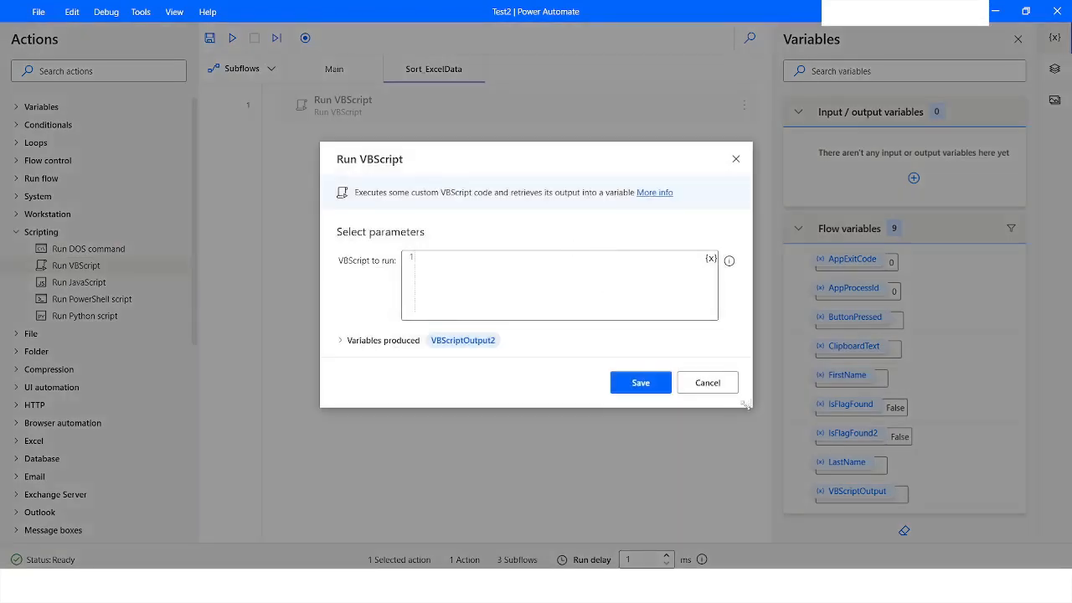
- Enlarge the dialog and write Set ObjExcel=CreateObject("Excel.Application")
{"action": "left_click_drag", "start_coordinate": [745, 405], "coordinate": [801, 516]}
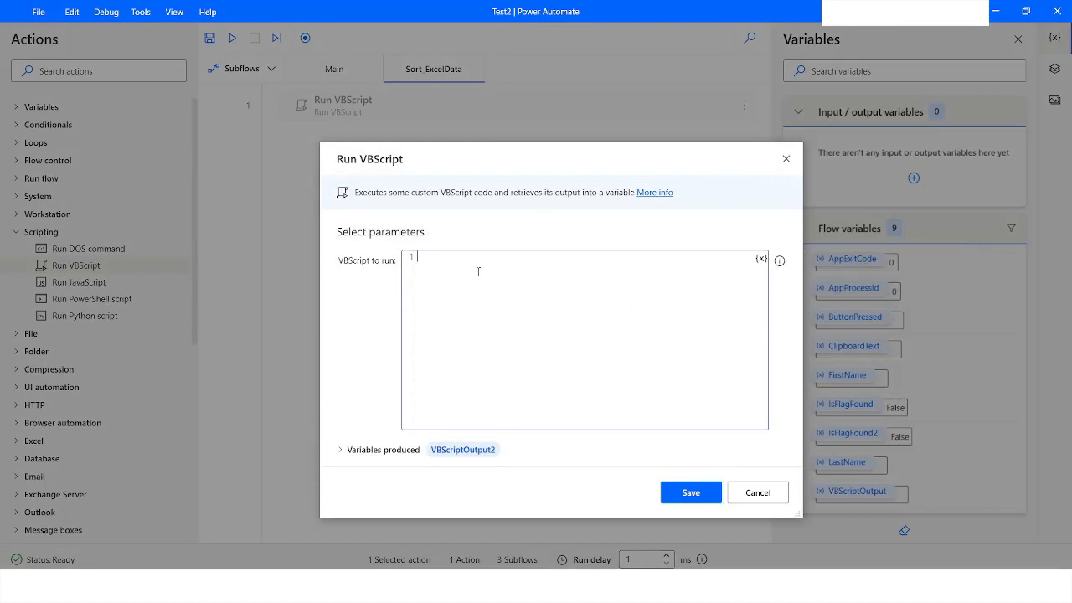
{"action": "type", "text": "Set ObjE"}
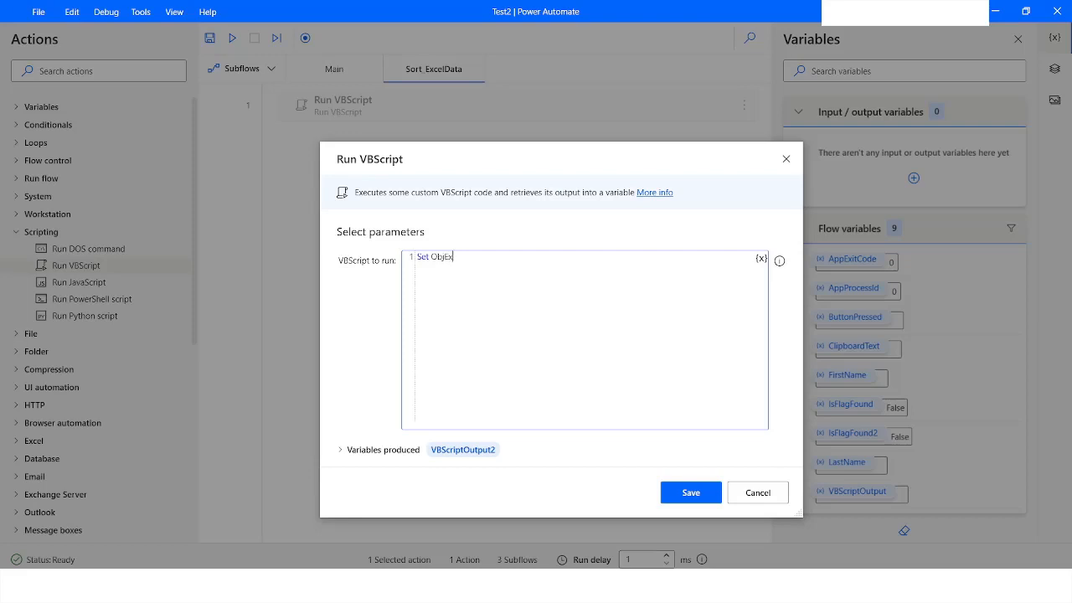
{"action": "type", "text": "xcel"}
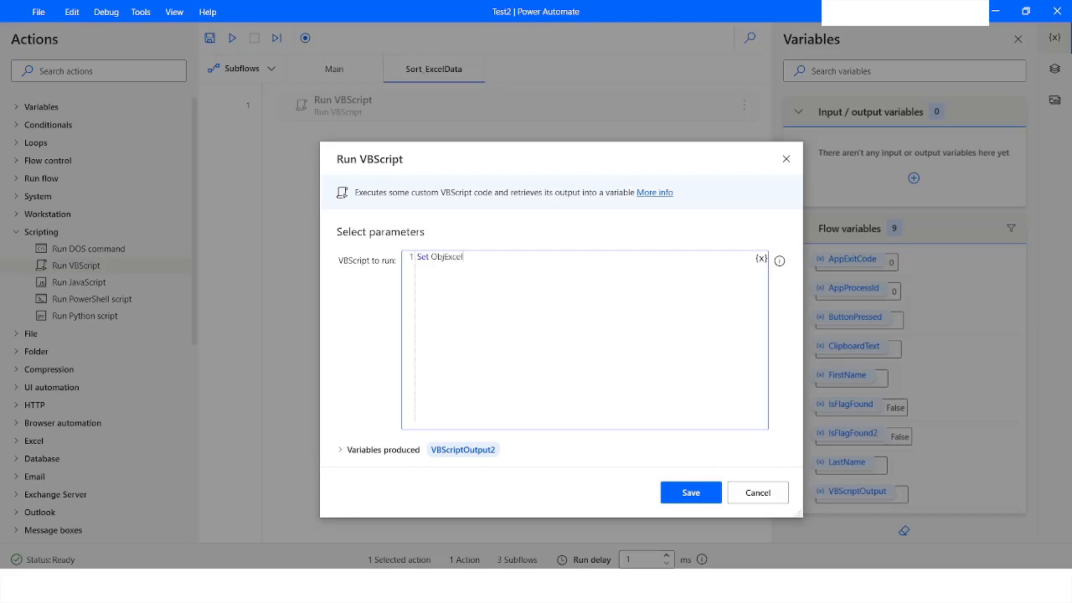
{"action": "type", "text": "=Create"}
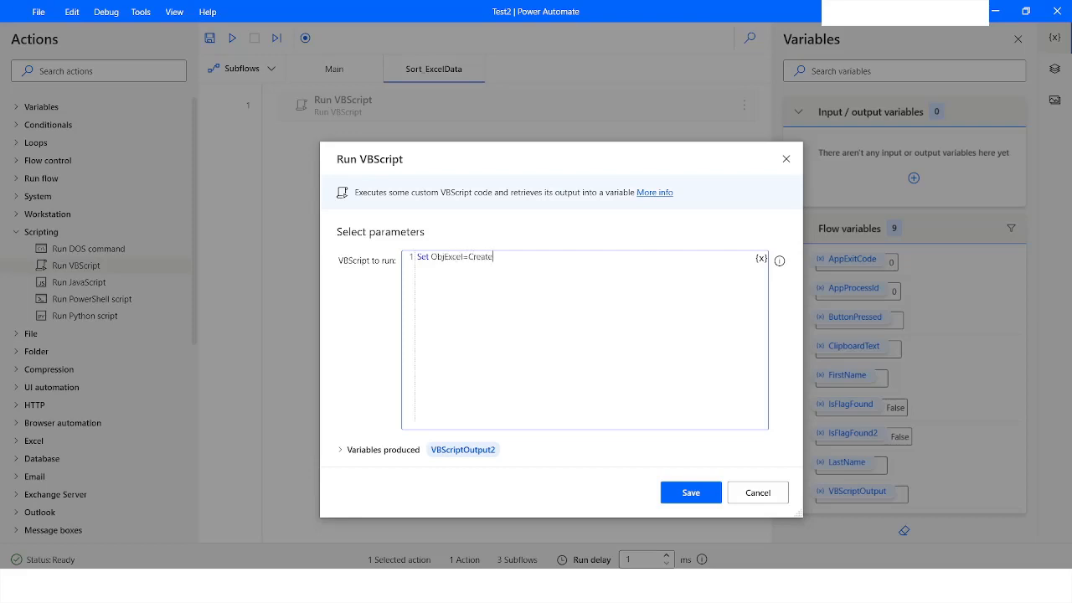
{"action": "type", "text": "Object("}
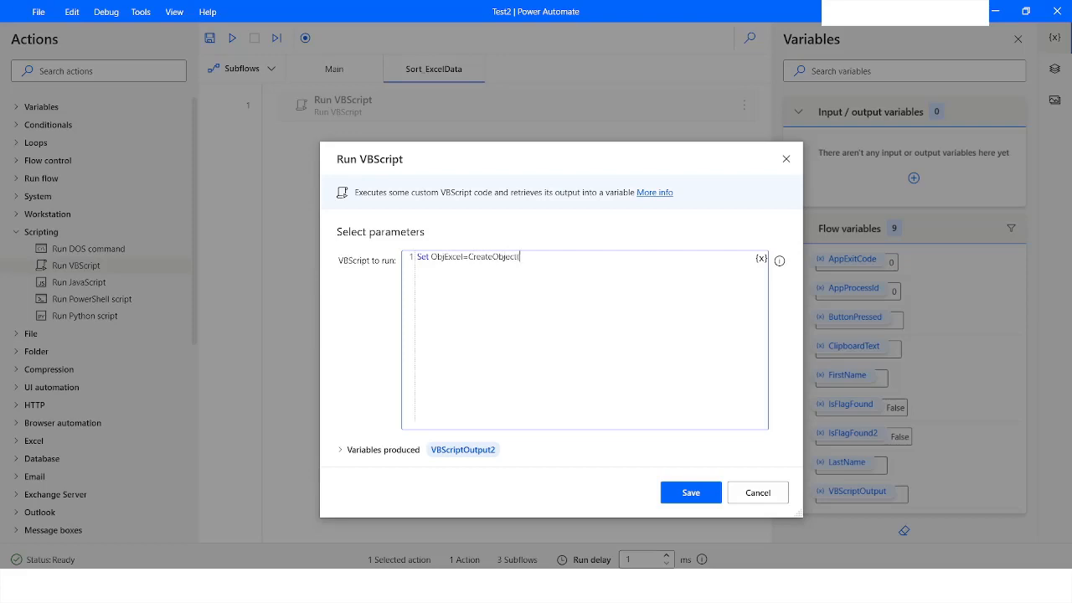
{"action": "type", "text": "(\""}
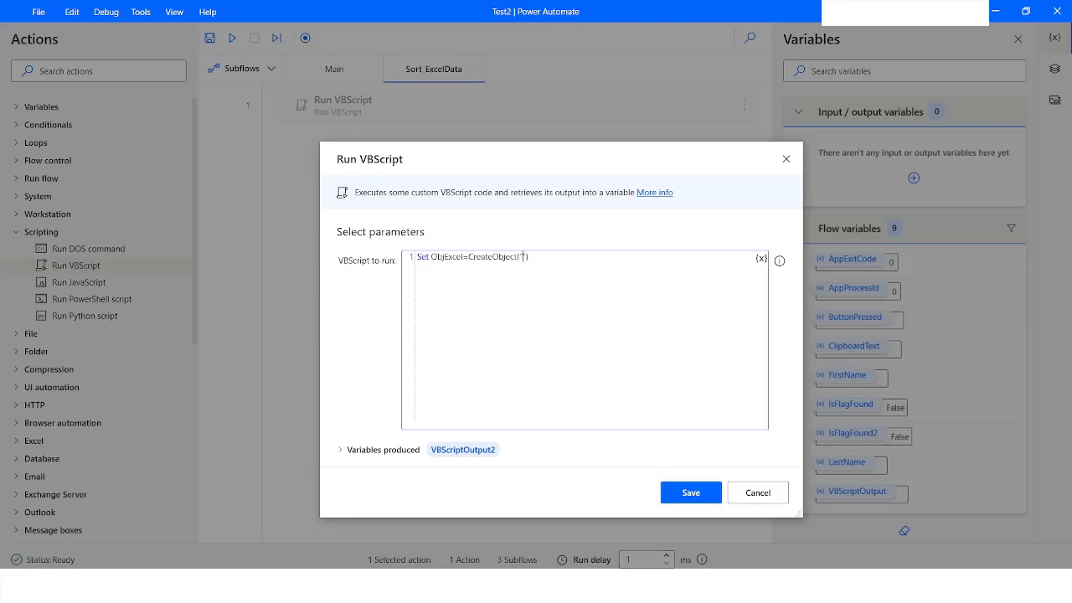
{"action": "type", "text": "Excel.Application"}
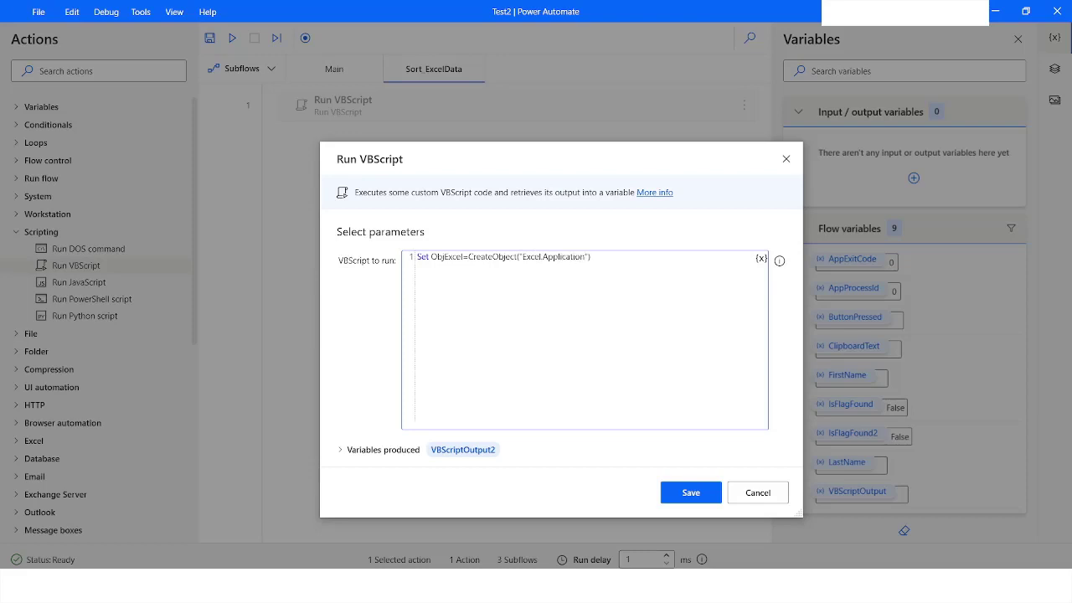
- Begin the line Set Wbk=ObjExcel.Workbooks.Open(" awaiting the workbook path
{"action": "type", "text": "S"}
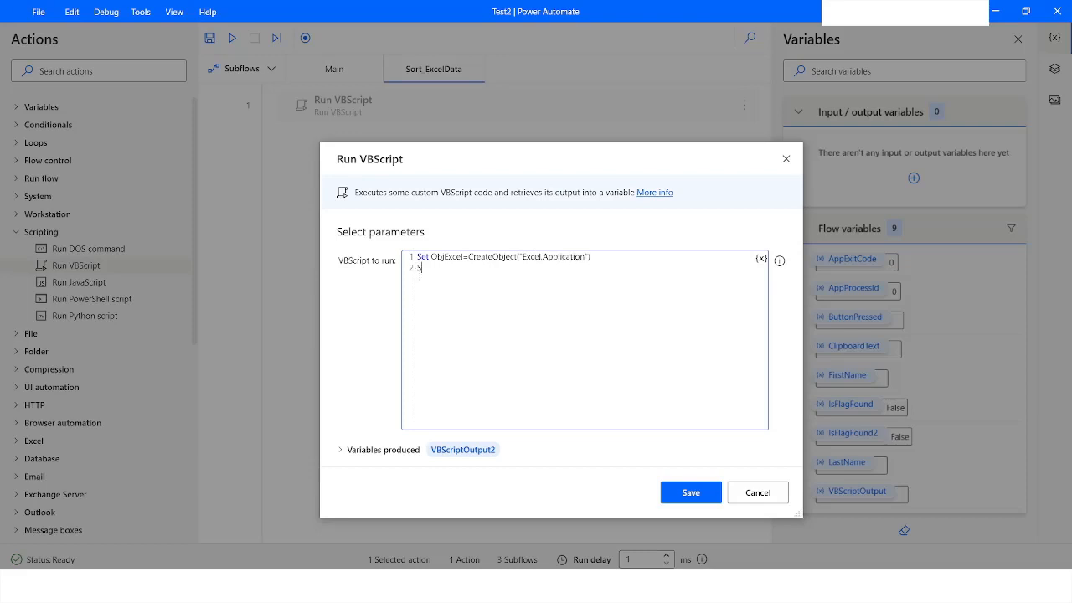
{"action": "type", "text": "et"}
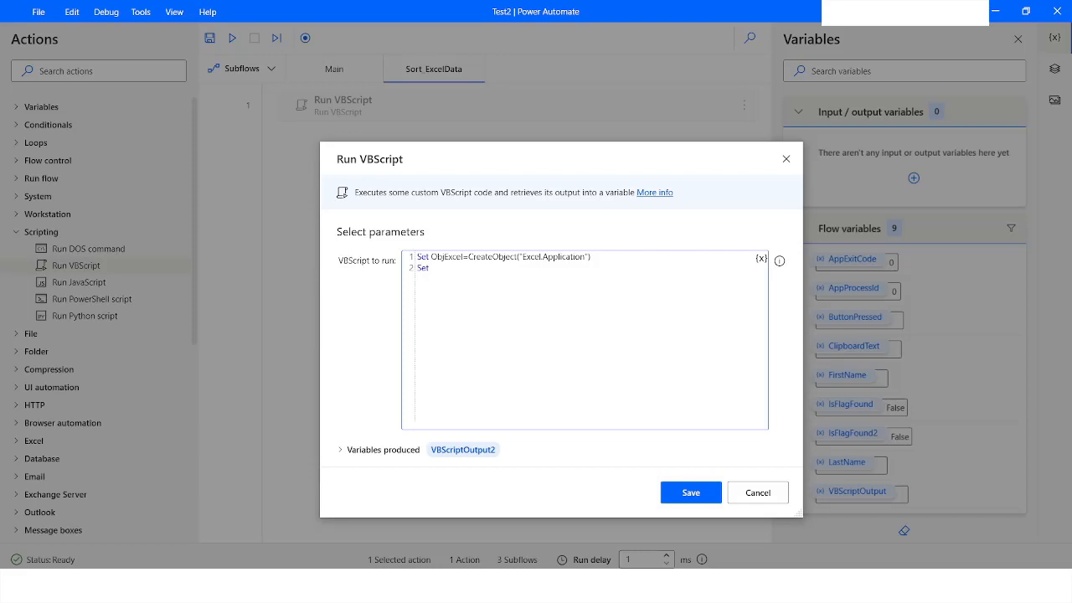
{"action": "type", "text": "Wbk=ObjExce"}
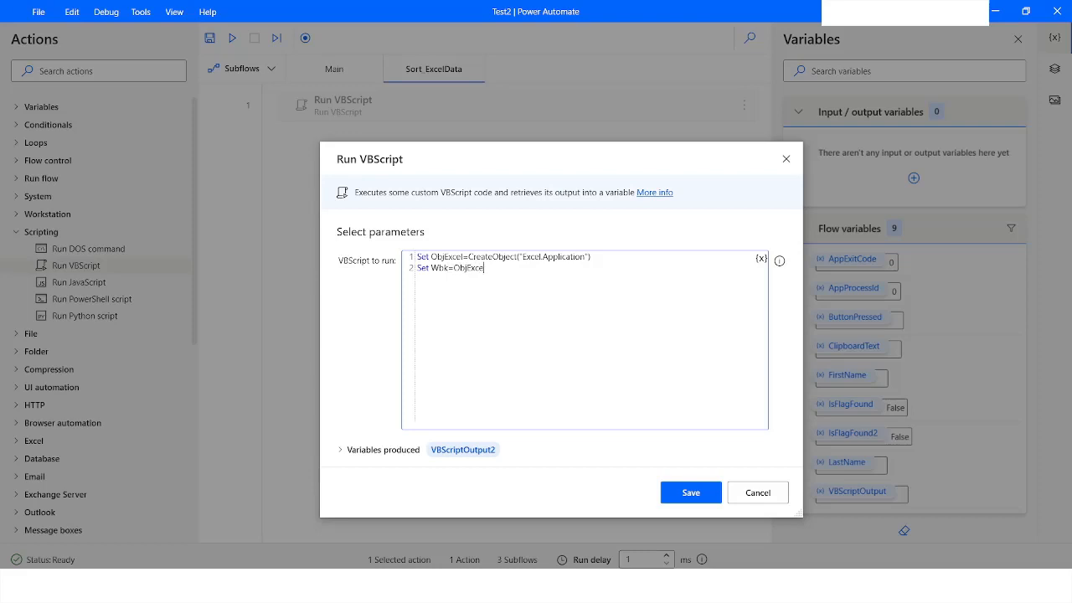
{"action": "type", "text": "l.Workbook"}
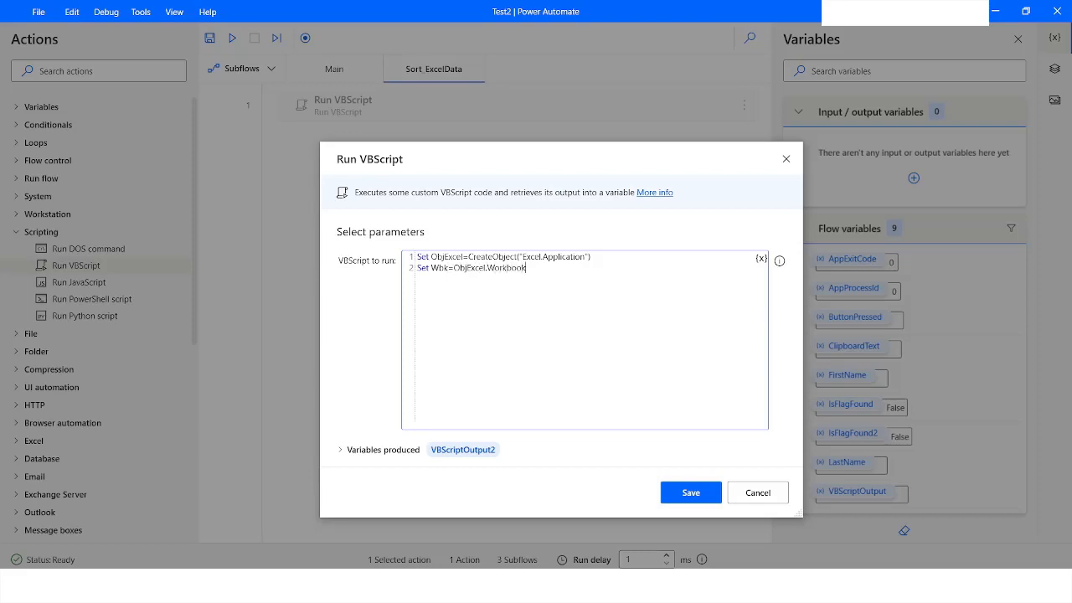
{"action": "type", "text": "s.Open"}
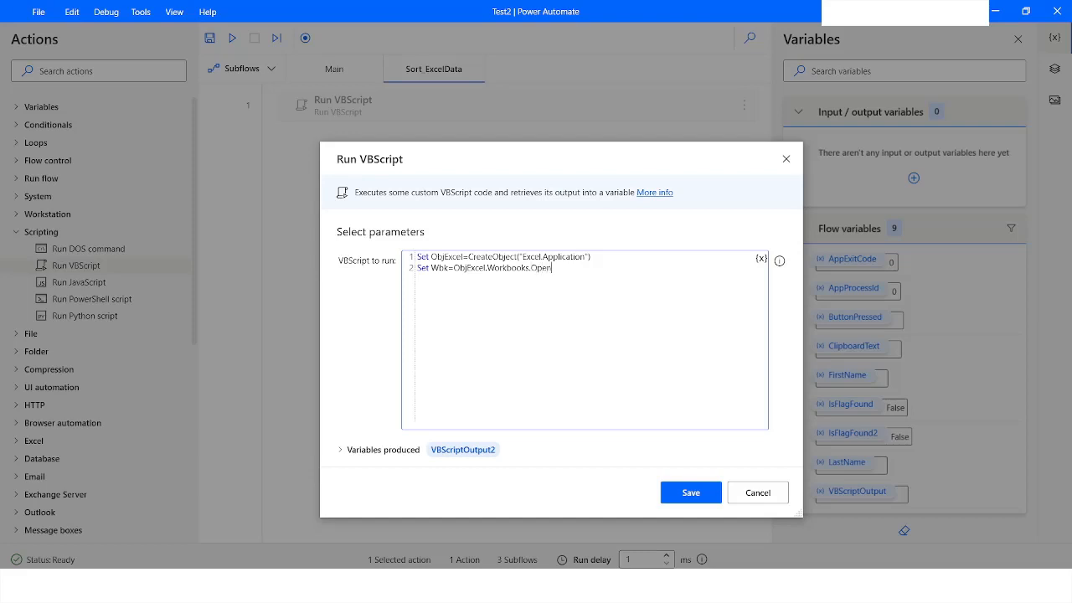
{"action": "type", "text": "("}
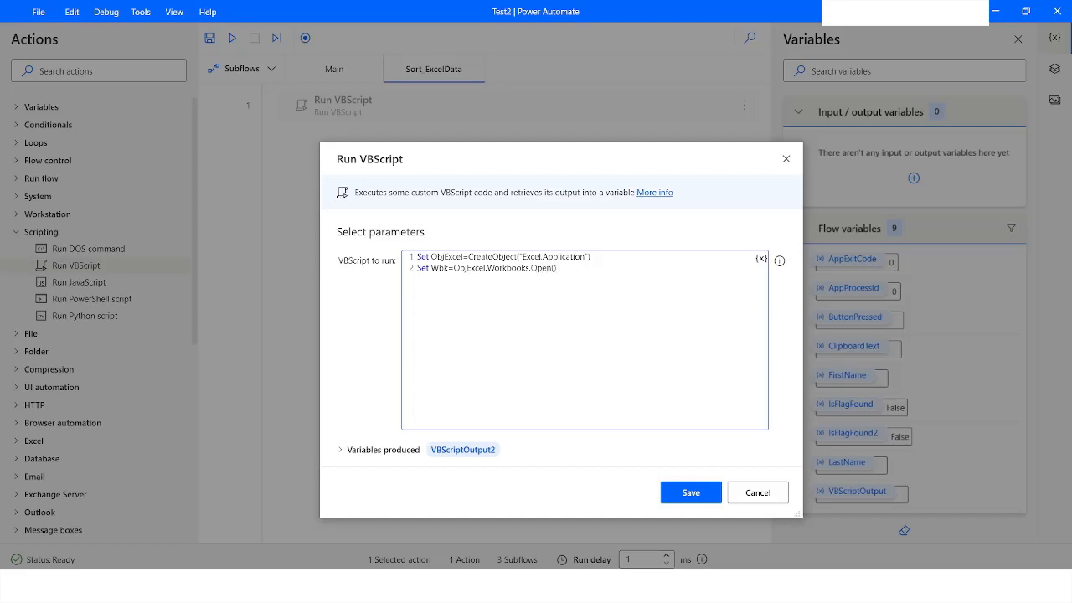
{"action": "type", "text": "\""}
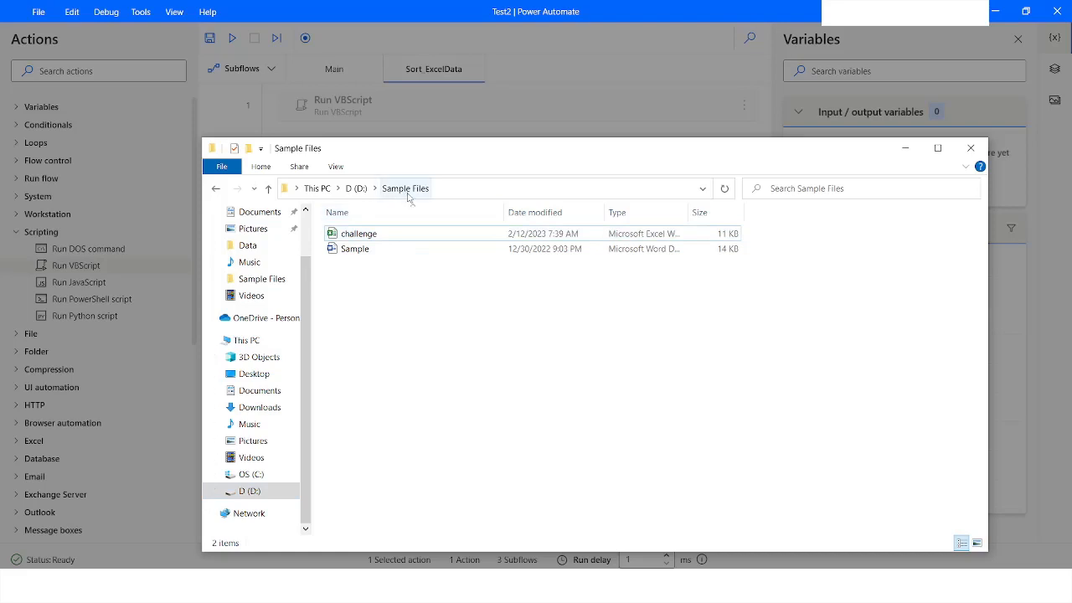
- Select challenge.xlsx in D:\Sample Files and copy its full path
{"action": "left_click", "coordinate": [360, 233]}
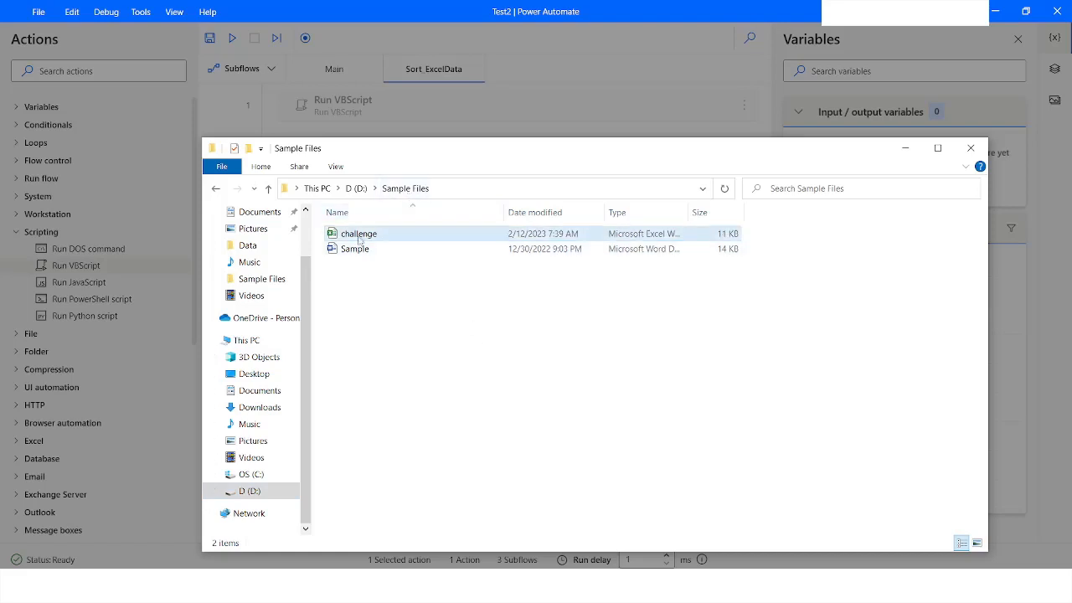
{"action": "left_click", "coordinate": [358, 233]}
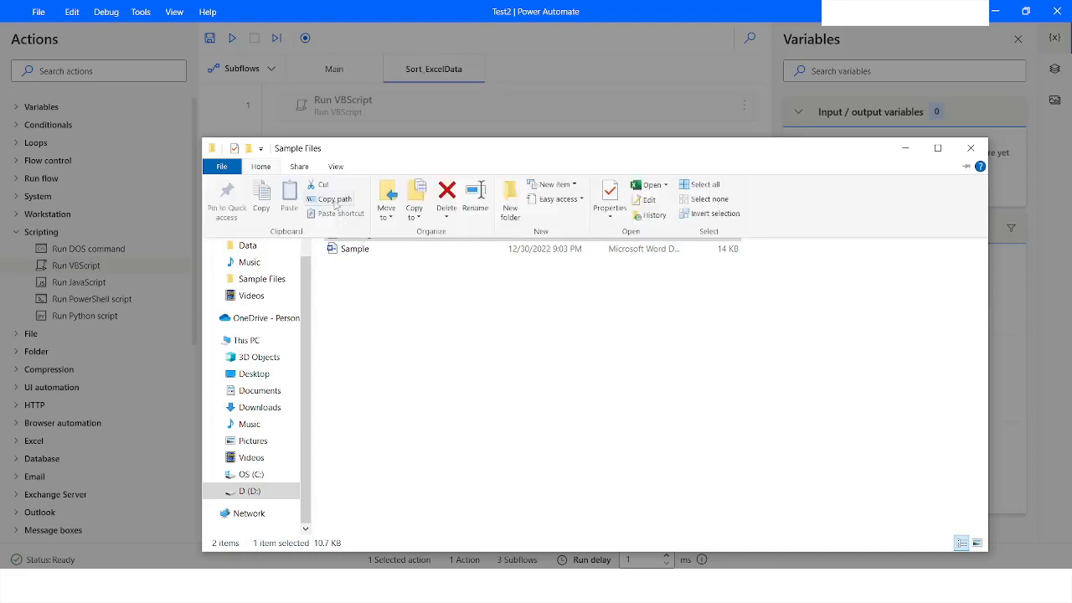
{"action": "mouse_move", "coordinate": [333, 199]}
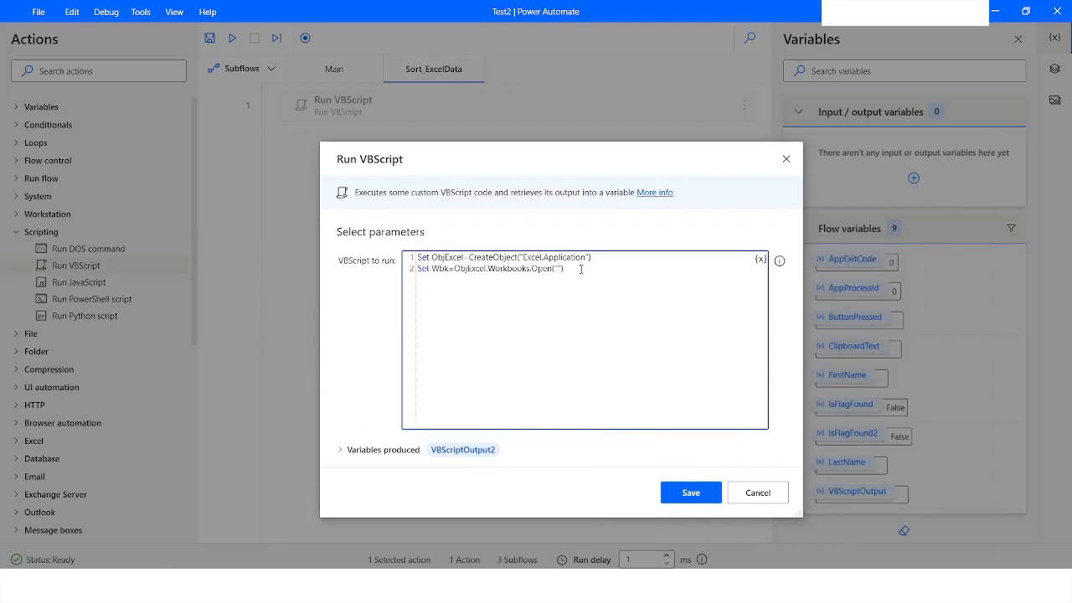
- Open D:\Sample Files\challenge.xlsx and add Set Wksht = Wbk.Sheets(1)
{"action": "type", "text": "D:\\Sample Files\\challenge.xlsx"}
{"action": "type", "text": "Set"}
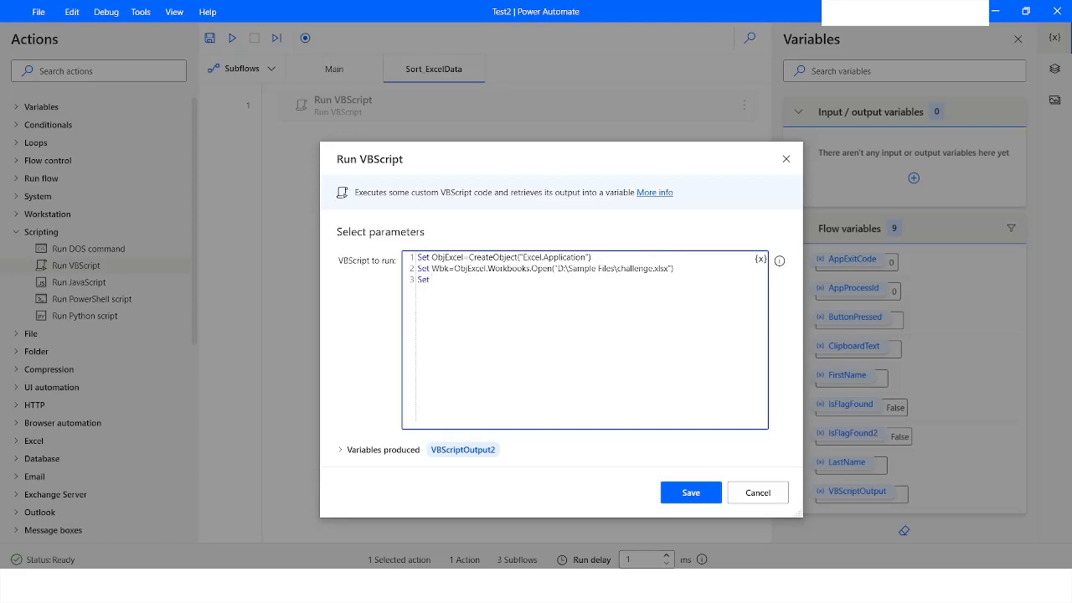
{"action": "type", "text": "Wks"}
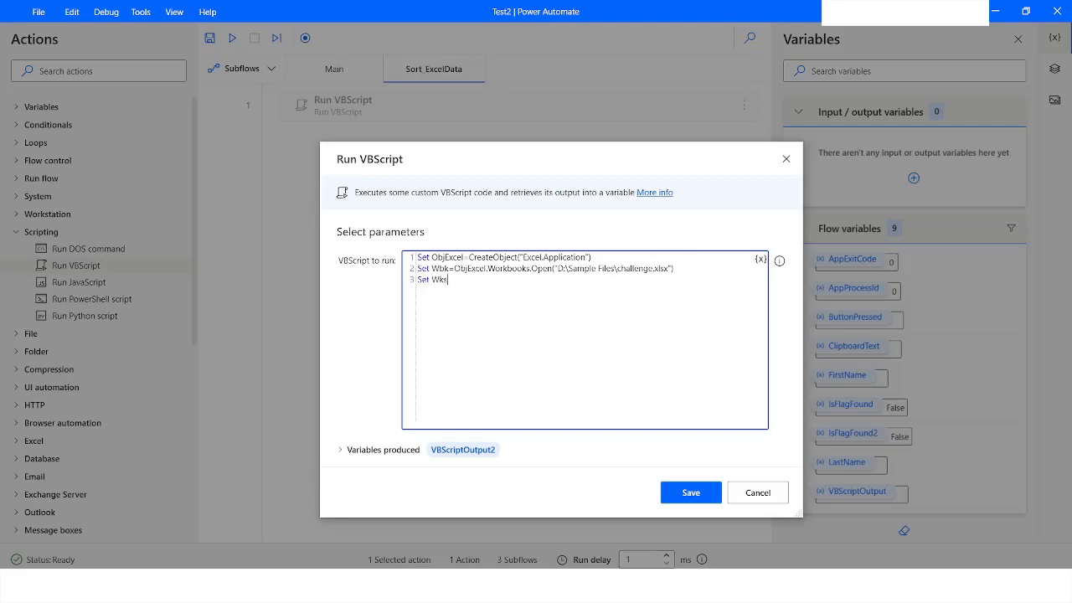
{"action": "type", "text": "ht"}
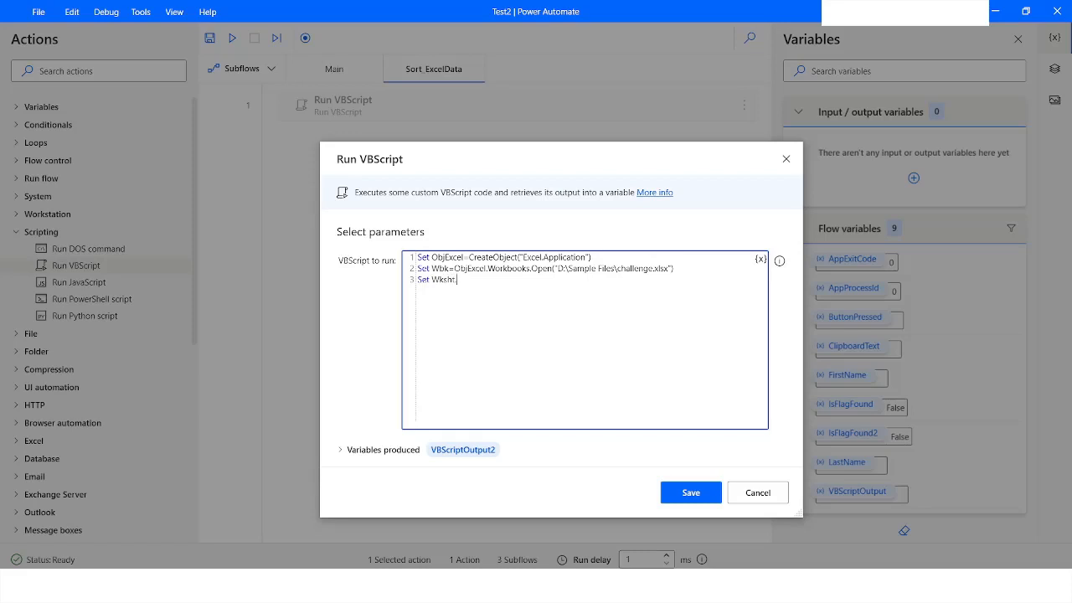
{"action": "type", "text": "=W"}
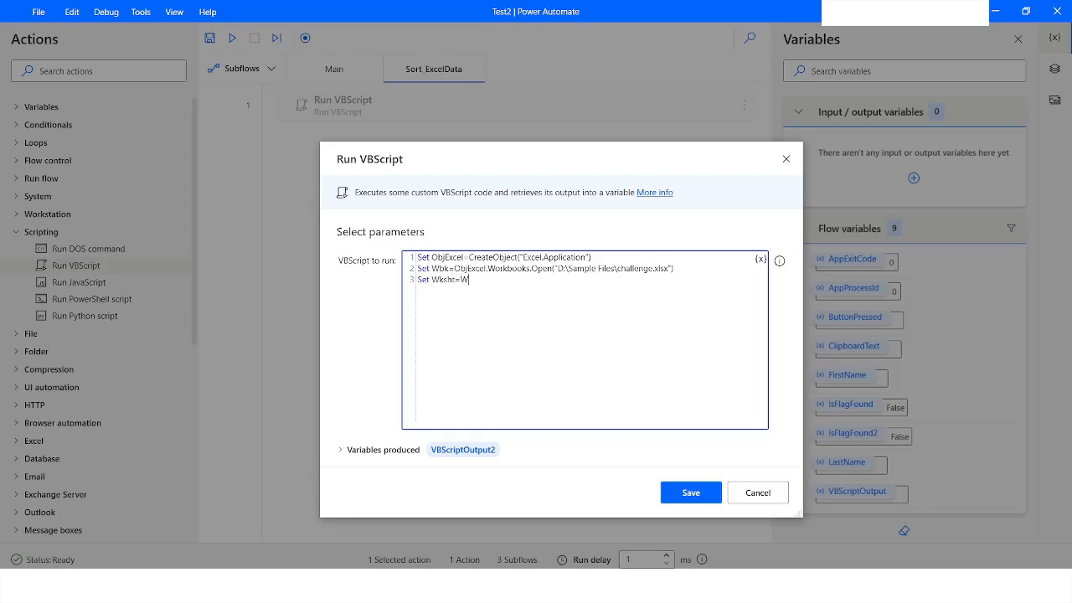
{"action": "type", "text": "bk"}
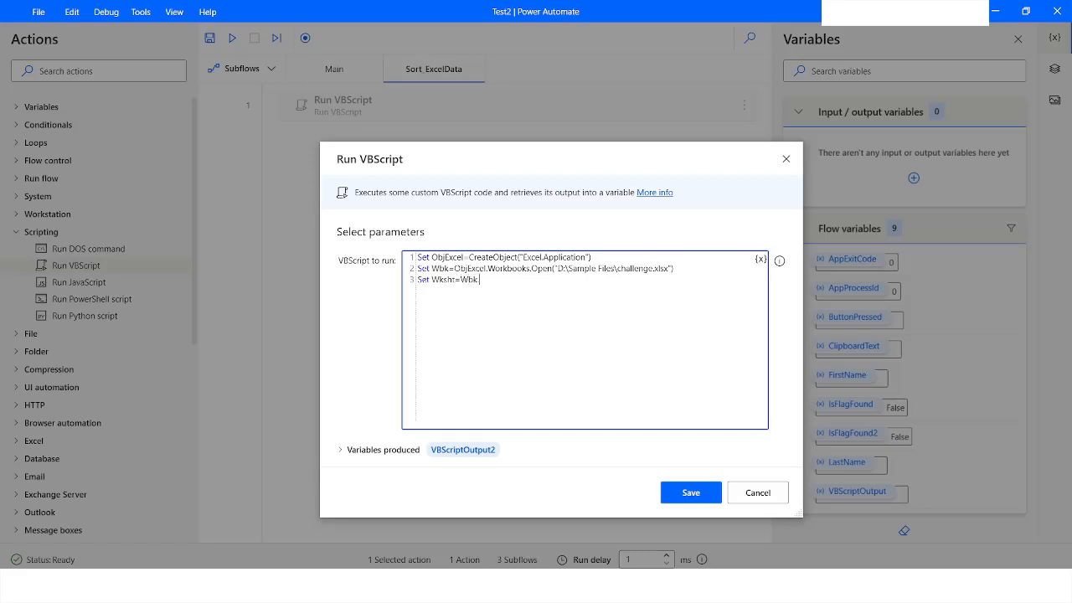
{"action": "type", "text": ".Sheets"}
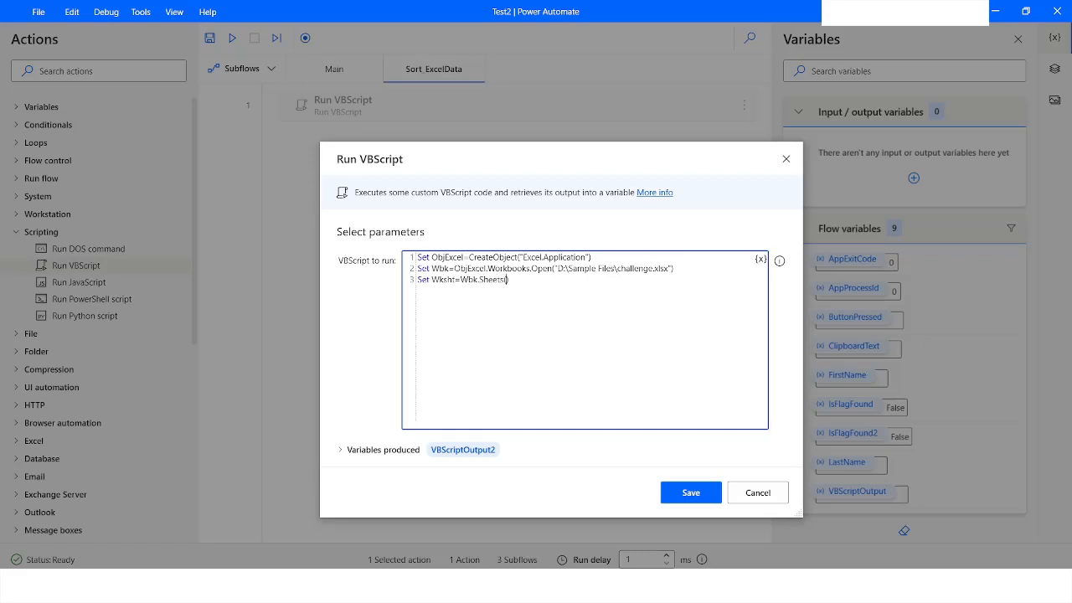
{"action": "type", "text": "(1)"}
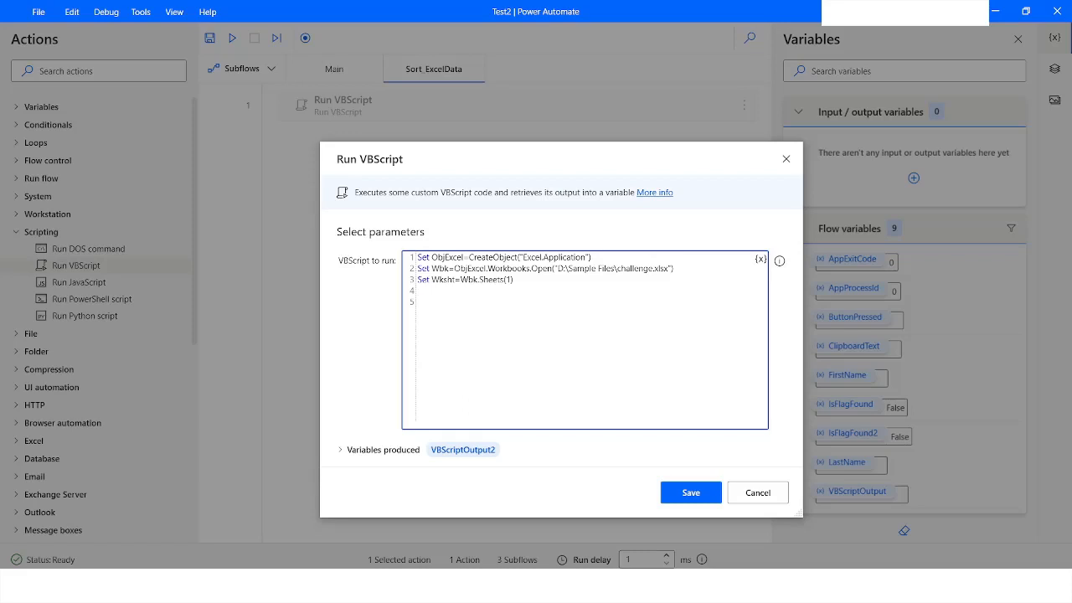
- Add ObjExcel.Visible = True so Excel shows on screen
{"action": "type", "text": "Obj"}
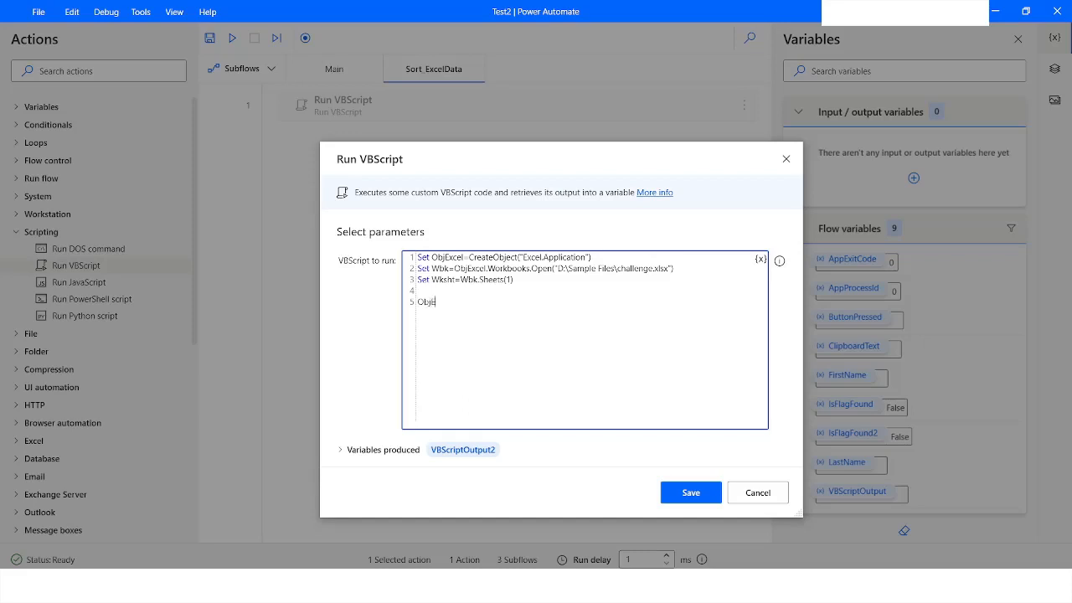
{"action": "type", "text": "Excel."}
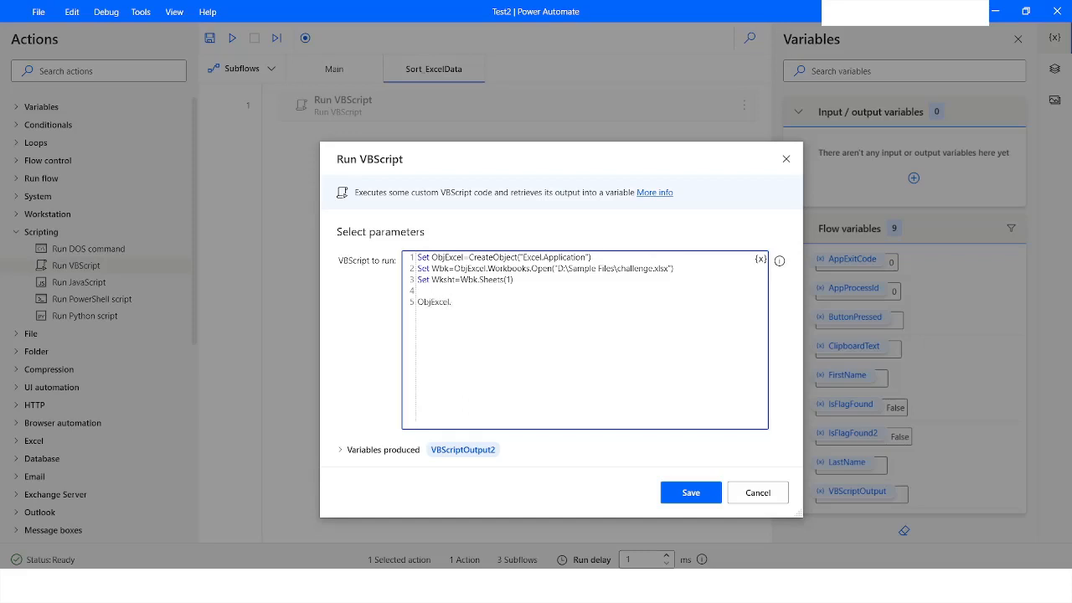
{"action": "type", "text": ".Visible"}
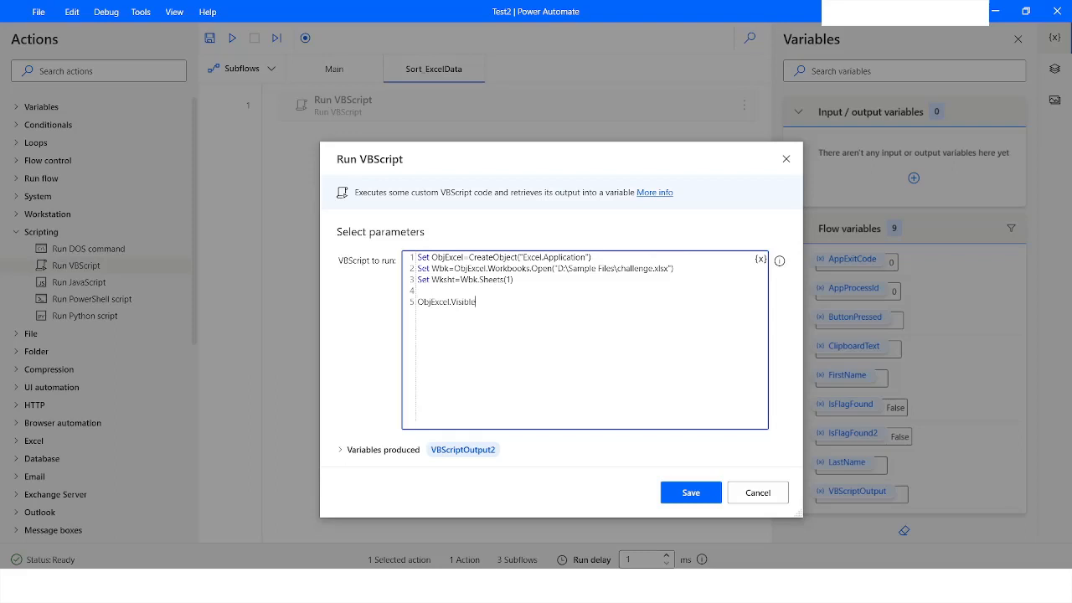
{"action": "type", "text": "= True"}
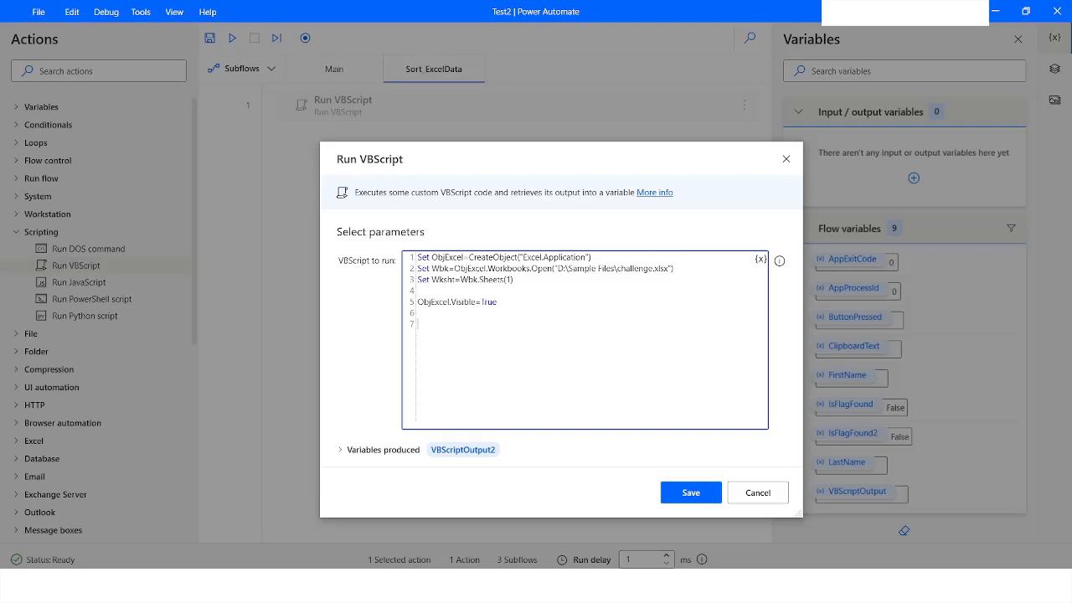
- Start the loop For Each Cell In Wksht.UsedRange
{"action": "type", "text": "For E"}
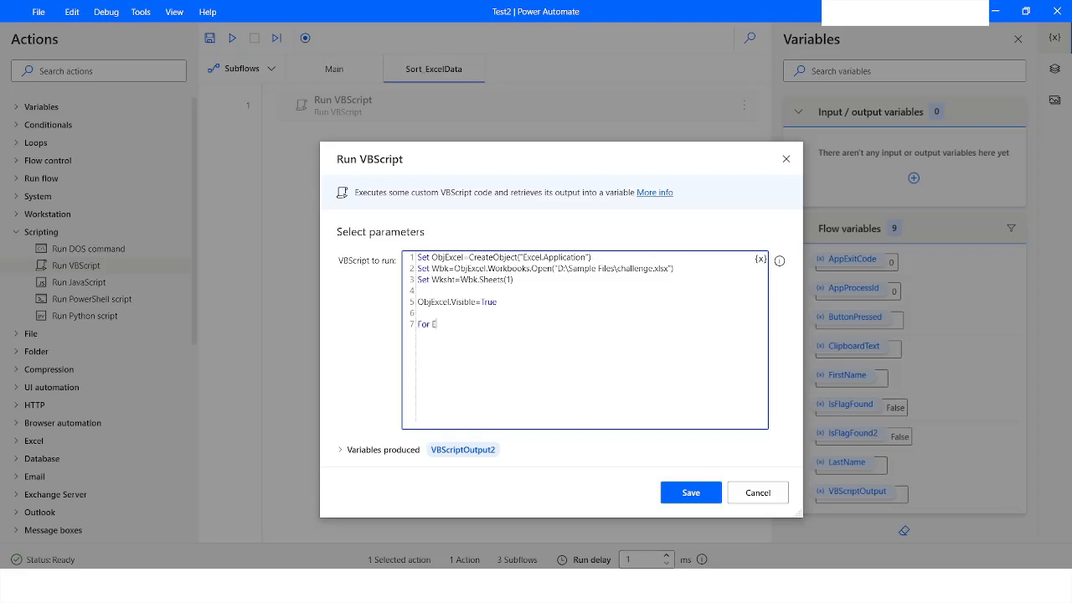
{"action": "type", "text": "ach"}
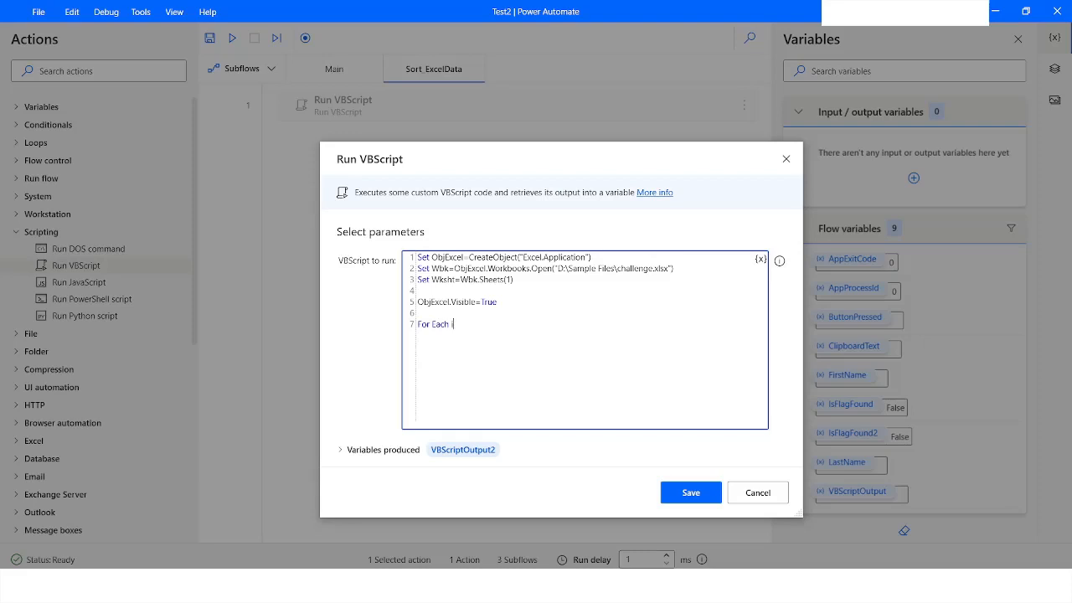
{"action": "type", "text": "in"}
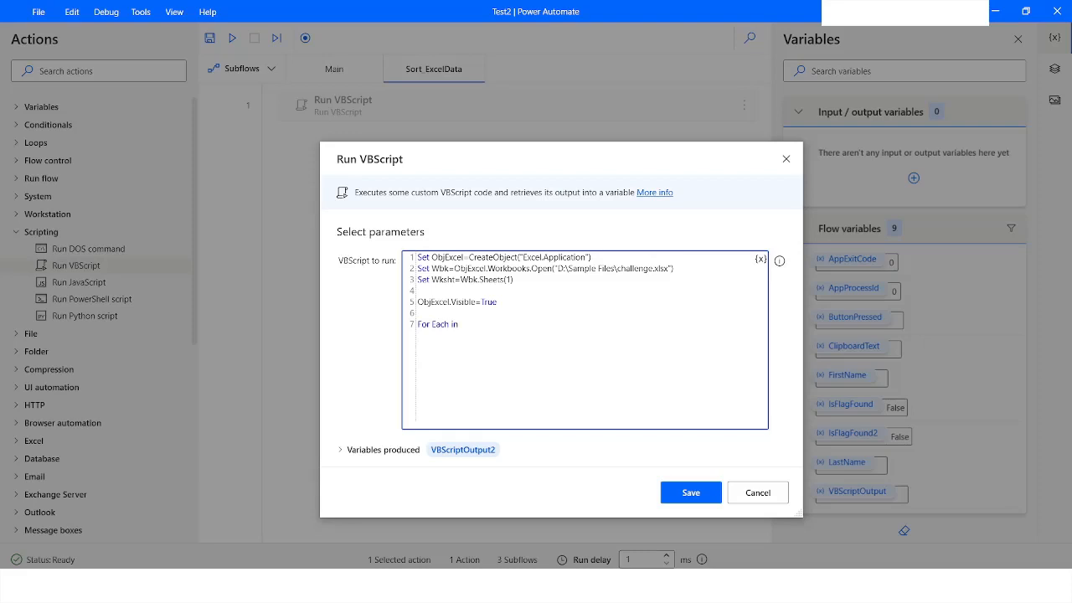
{"action": "type", "text": "C"}
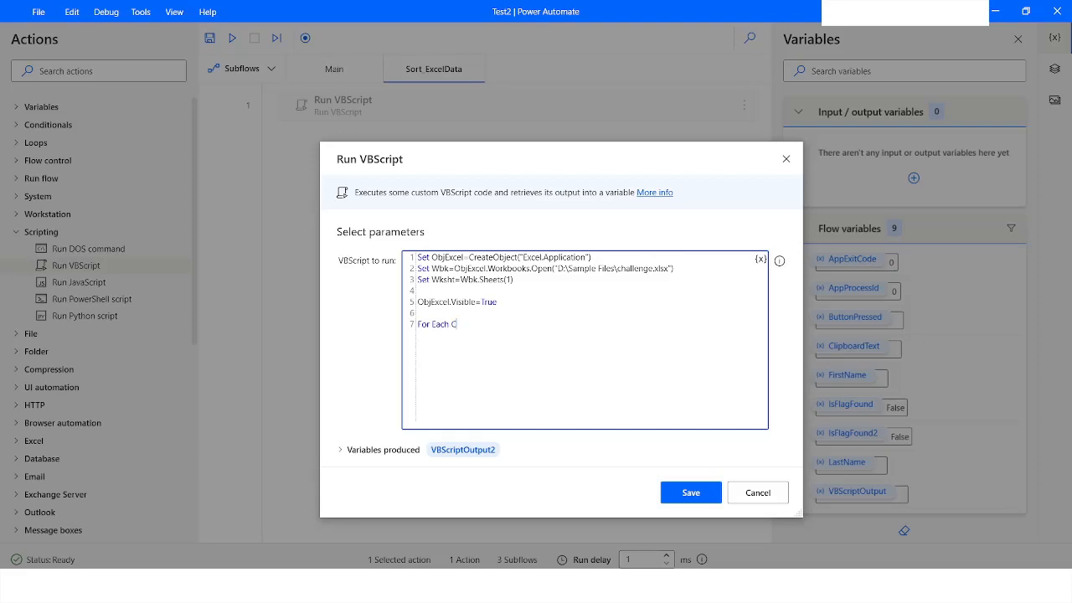
{"action": "type", "text": "ell"}
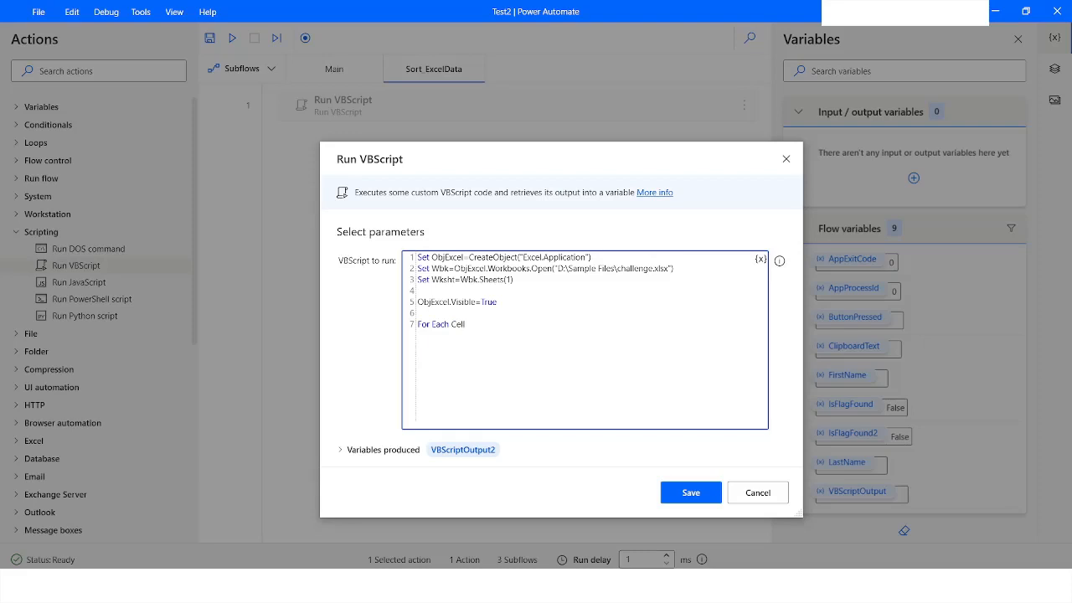
{"action": "type", "text": "In"}
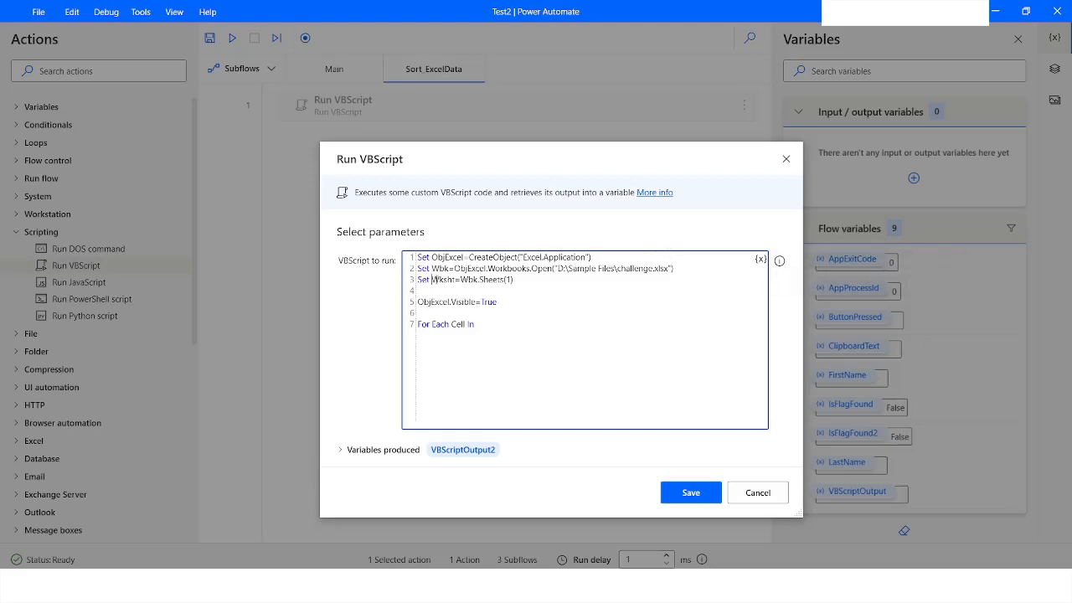
{"action": "type", "text": "ksht"}
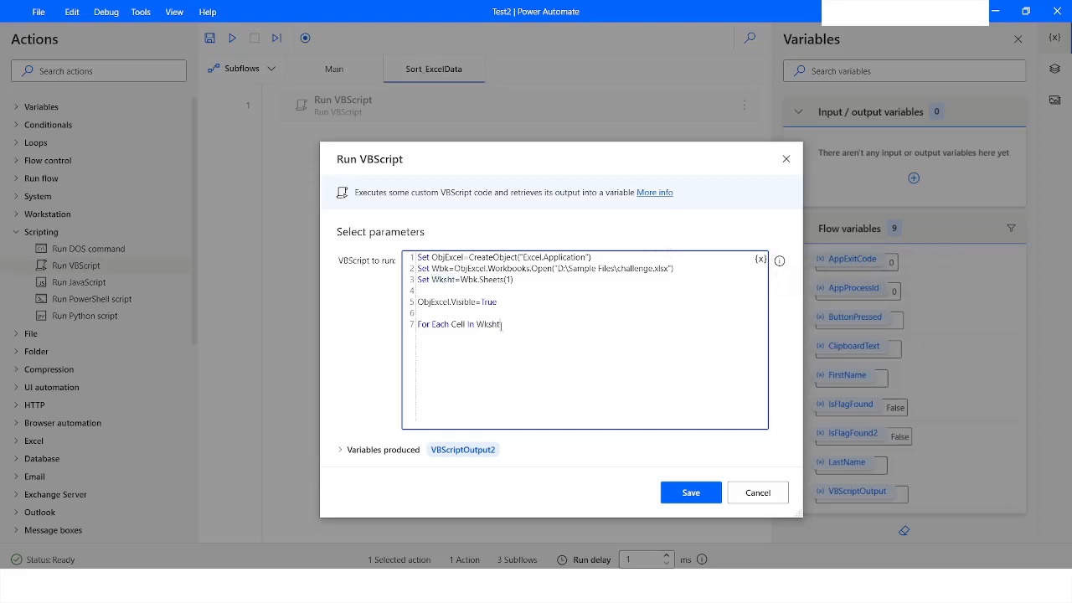
{"action": "type", "text": ".UsedRange"}
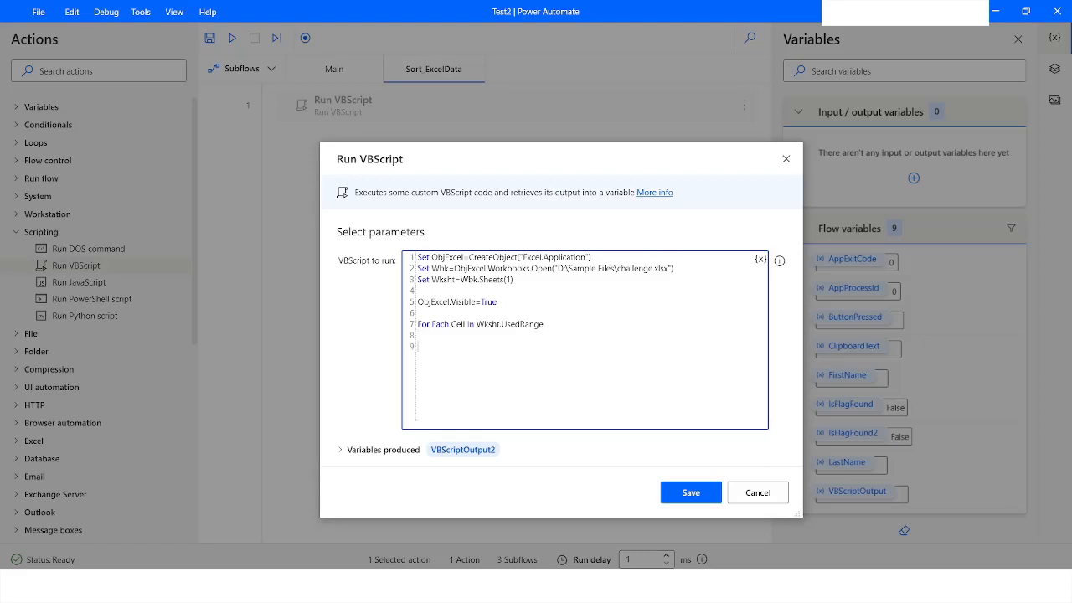
- Write If Cell.Value="Analyst" Then with End If and Next closing the loop
{"action": "type", "text": "Next"}
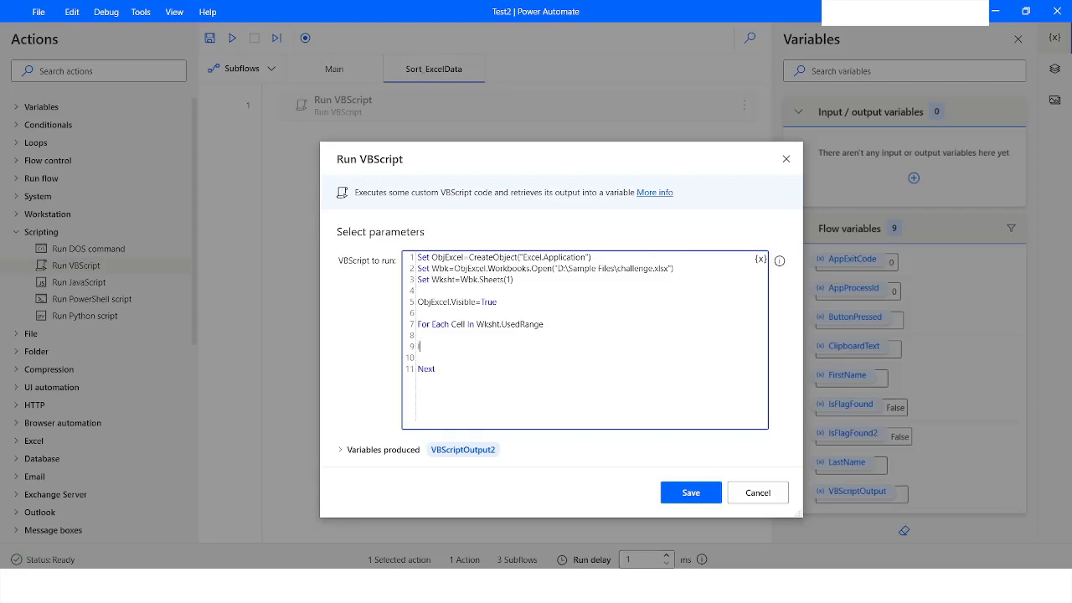
{"action": "type", "text": "If C"}
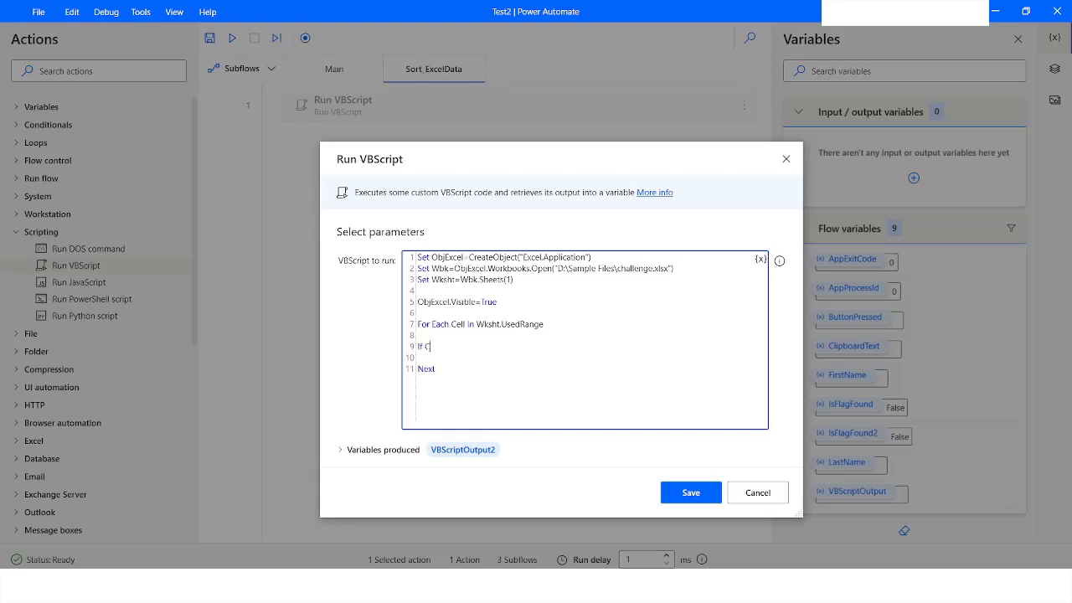
{"action": "type", "text": "ell.Value="}
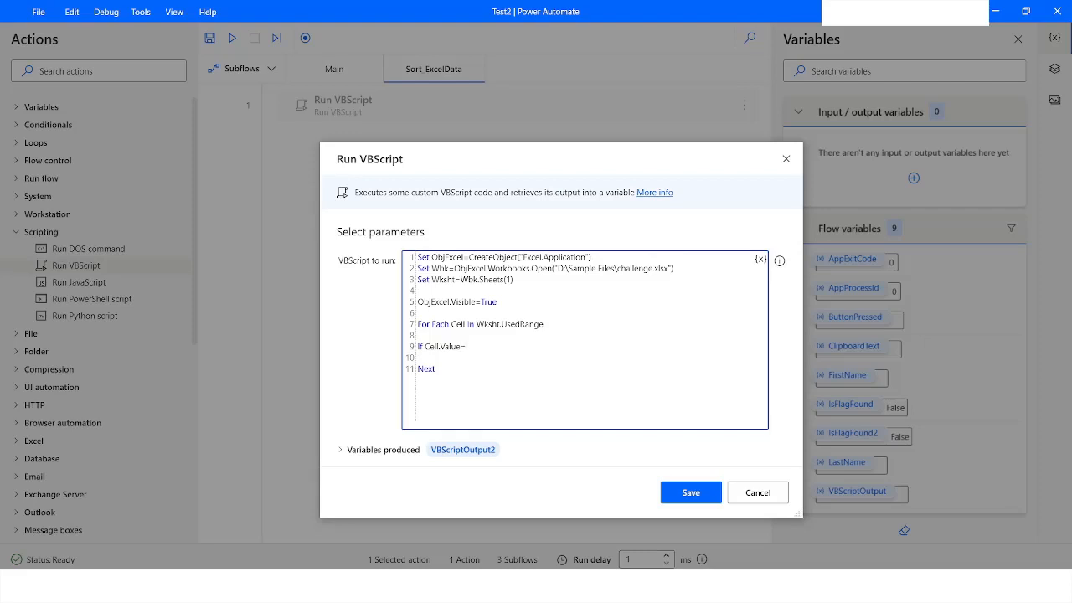
{"action": "type", "text": "\"Ana\""}
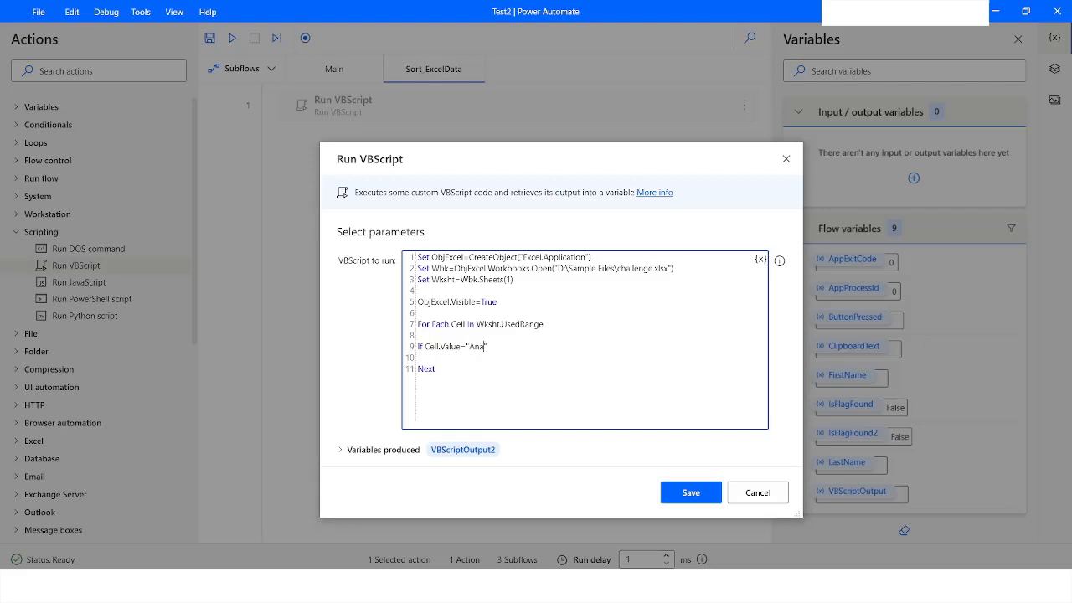
{"action": "type", "text": "lyst"}
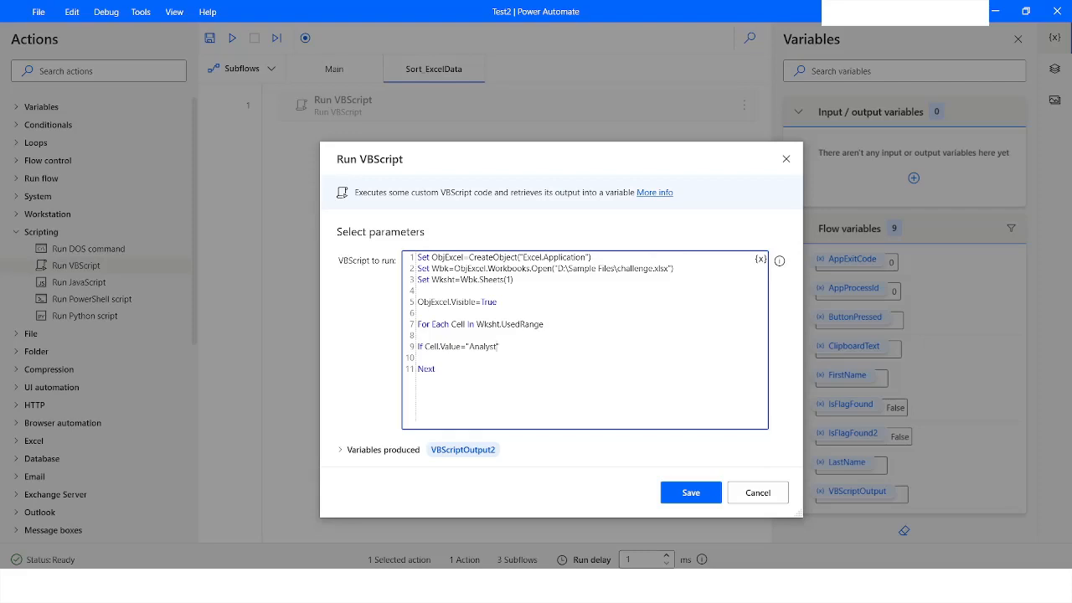
{"action": "left_click", "coordinate": [494, 345]}
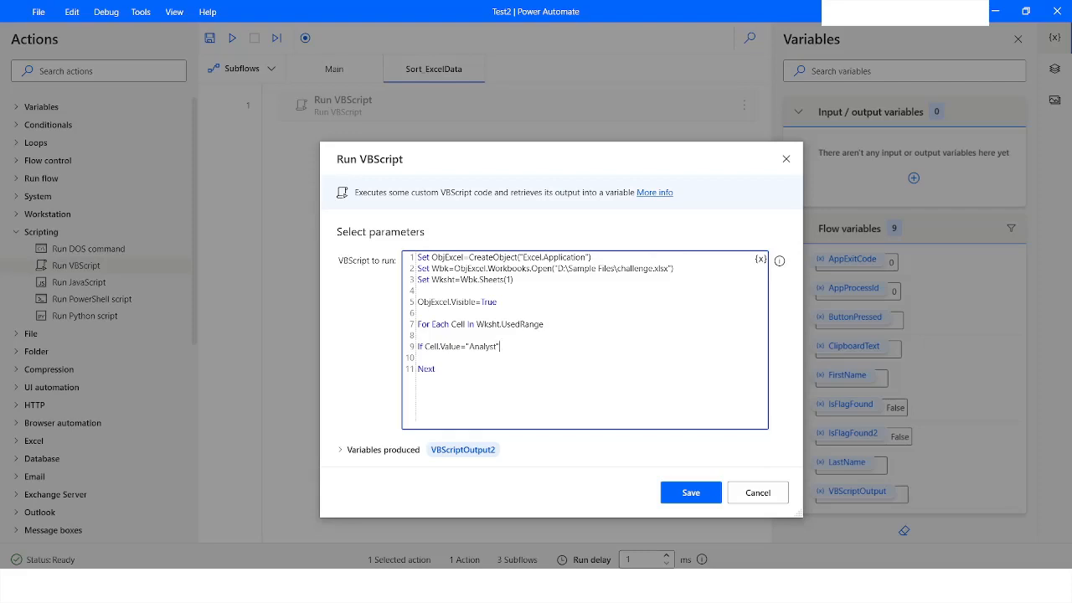
{"action": "type", "text": "Then"}
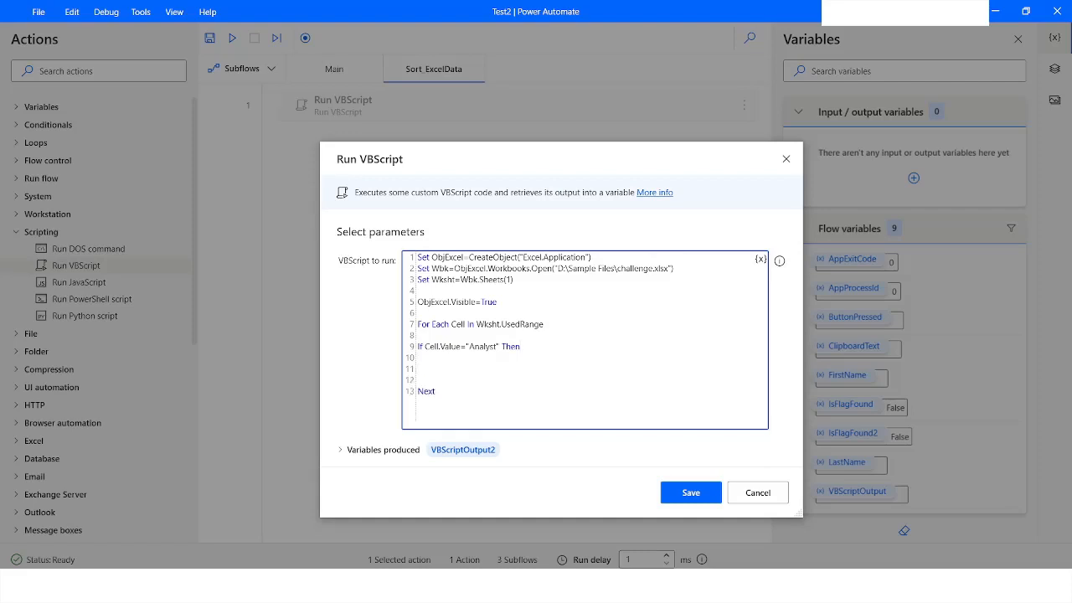
{"action": "type", "text": "End If"}
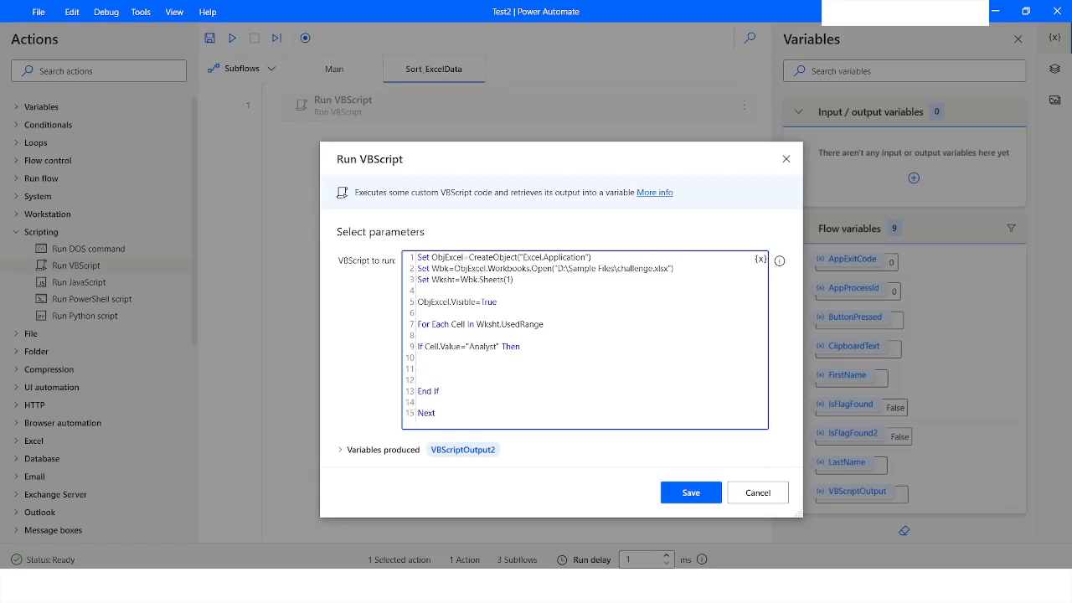
- Inside the If block add Cell.EntireRow.Hidden = True
{"action": "type", "text": "Cell."}
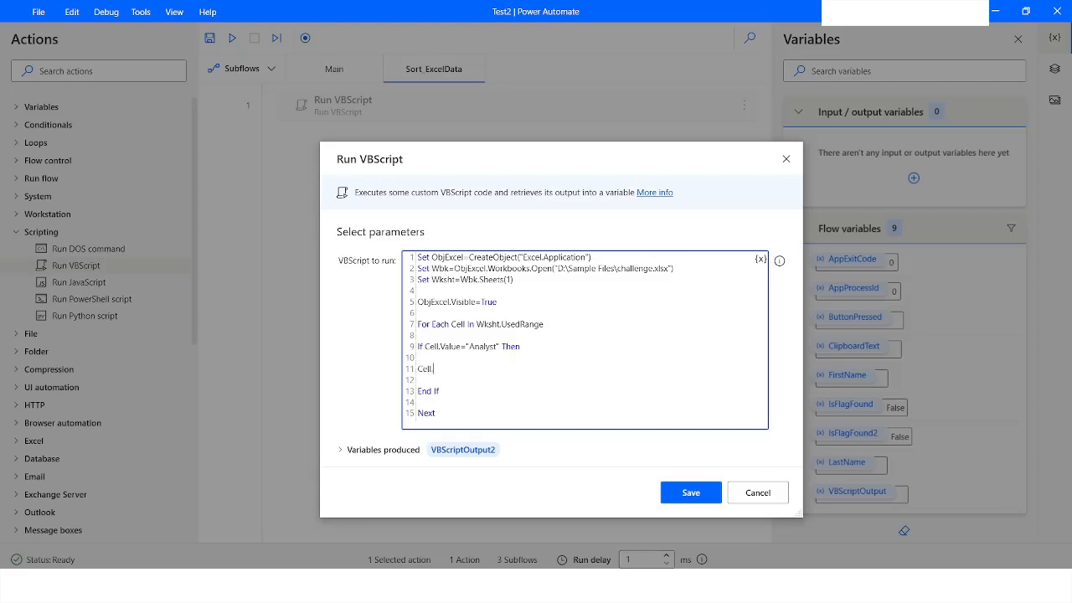
{"action": "type", "text": "Entire"}
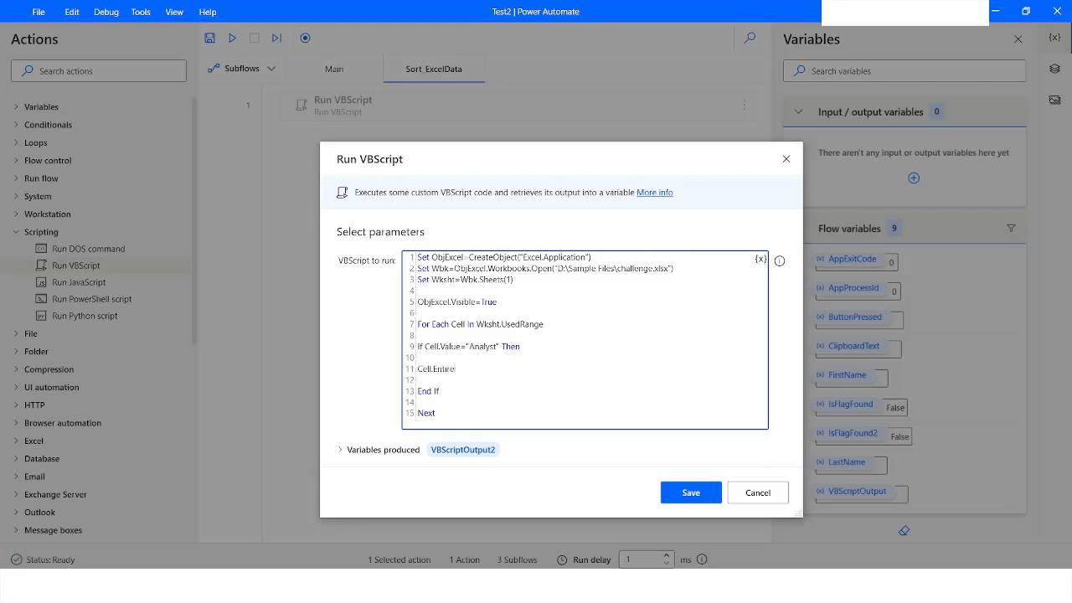
{"action": "type", "text": "Row"}
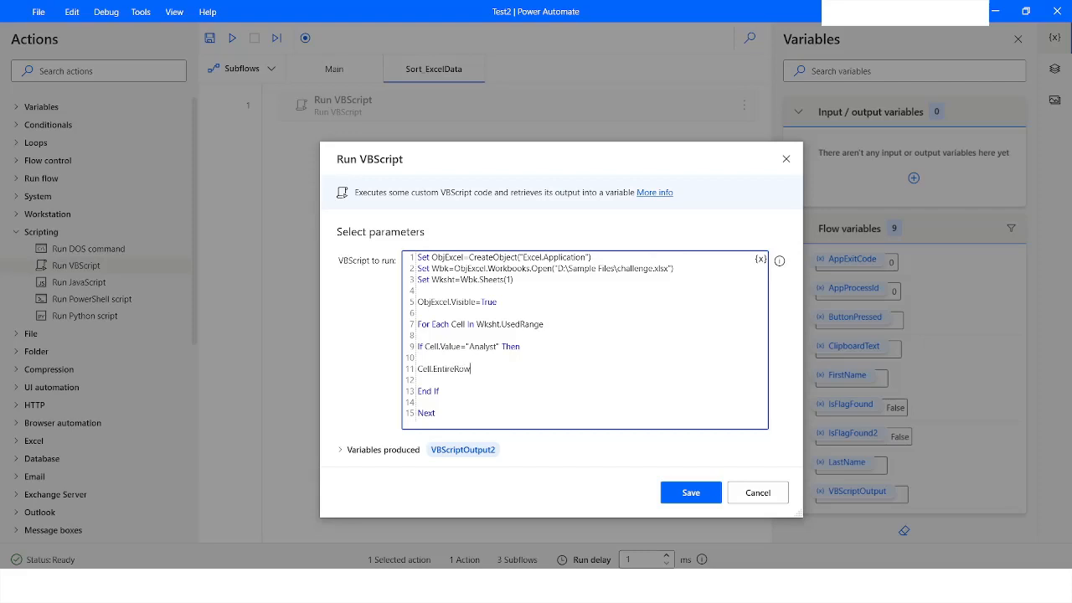
{"action": "type", "text": ".H"}
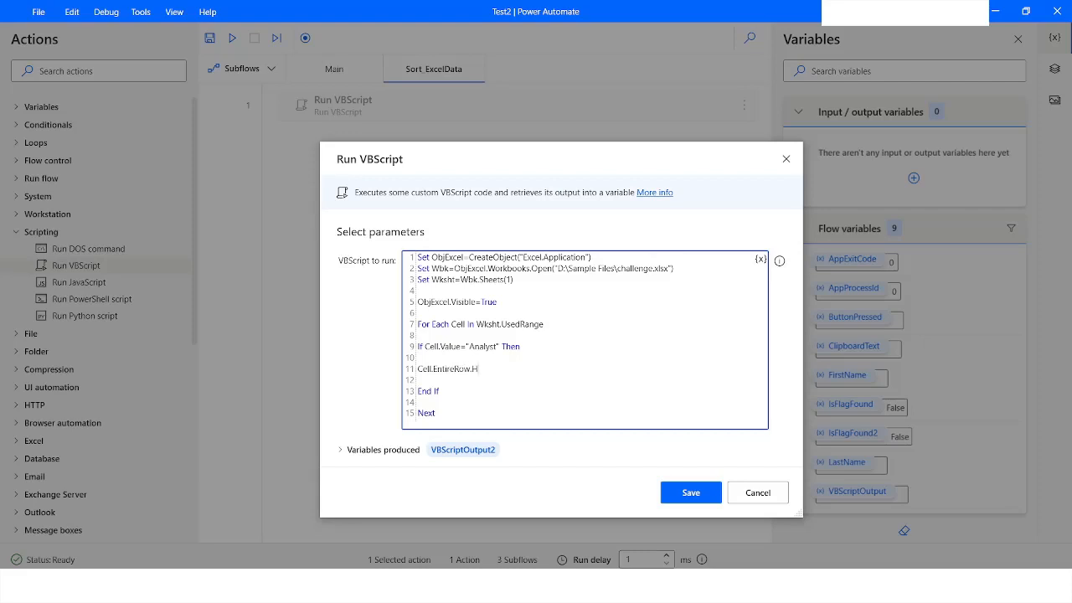
{"action": "type", "text": "idden"}
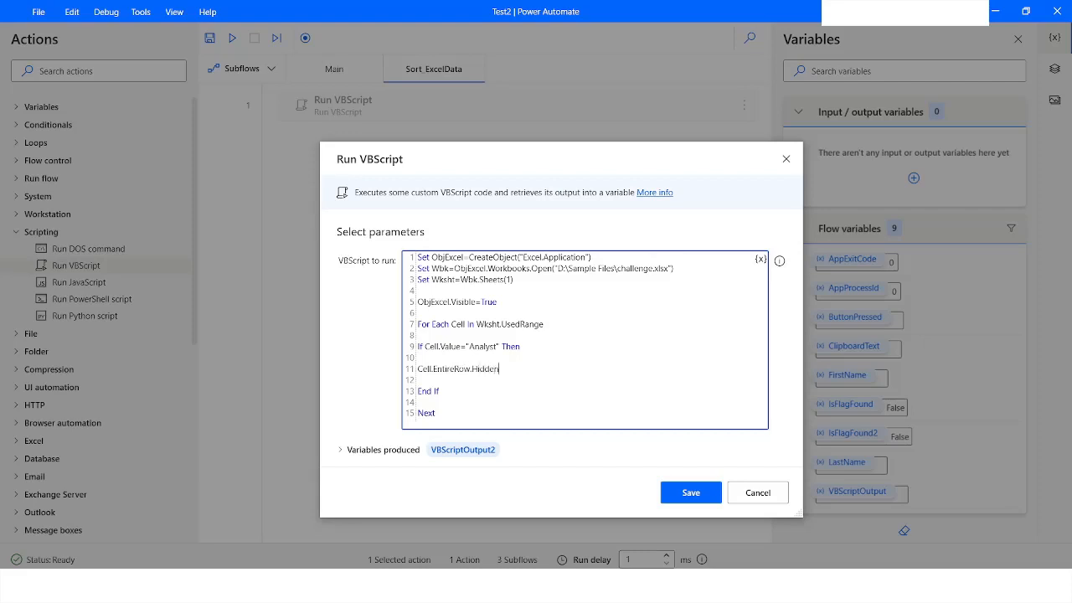
{"action": "type", "text": "= True"}
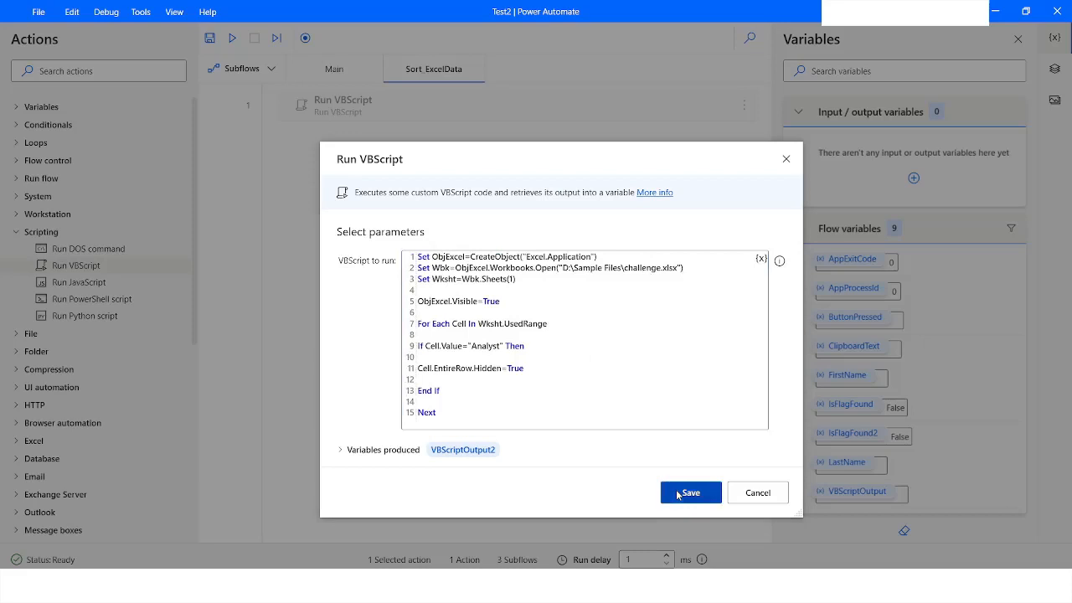
- Save the script and run the flow from the Run VBScript action, opening challenge in Excel
{"action": "left_click", "coordinate": [690, 492]}
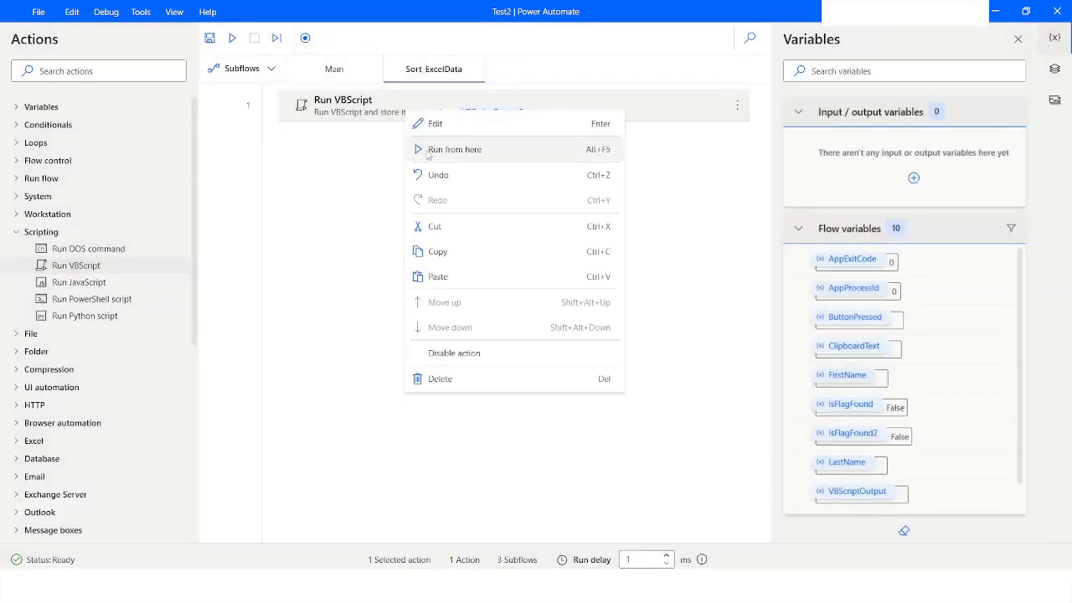
{"action": "left_click", "coordinate": [454, 149]}
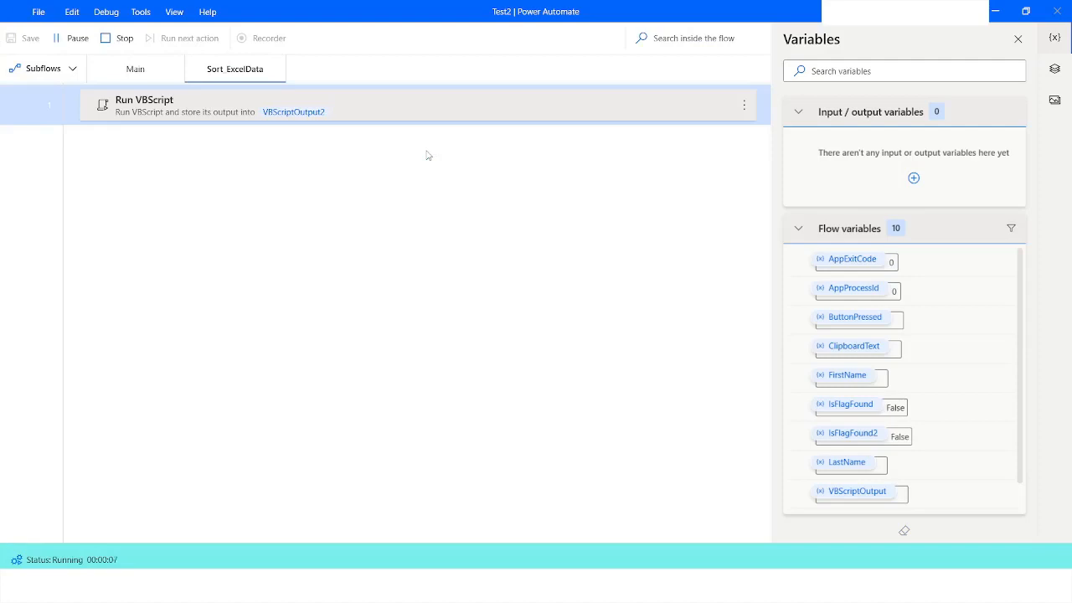
{"action": "left_click", "coordinate": [124, 37]}
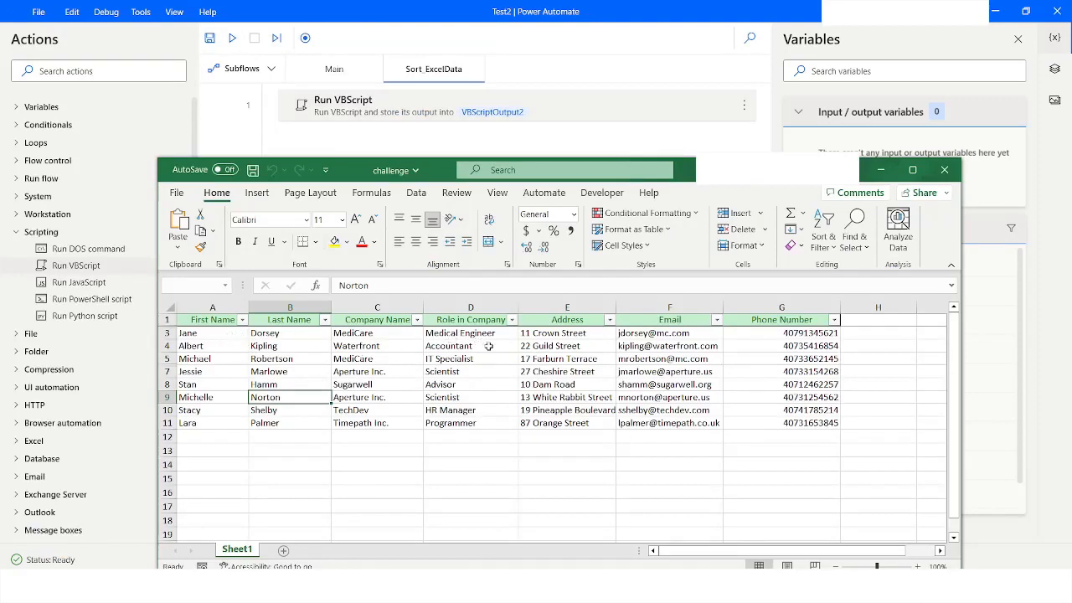
{"action": "left_click", "coordinate": [469, 345]}
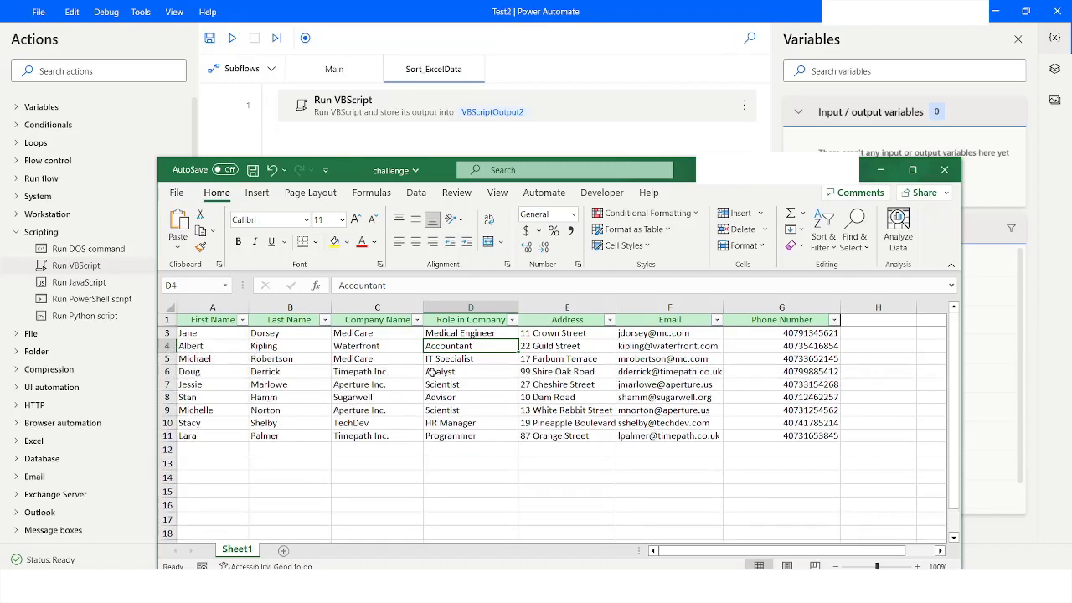
{"action": "left_click", "coordinate": [469, 372]}
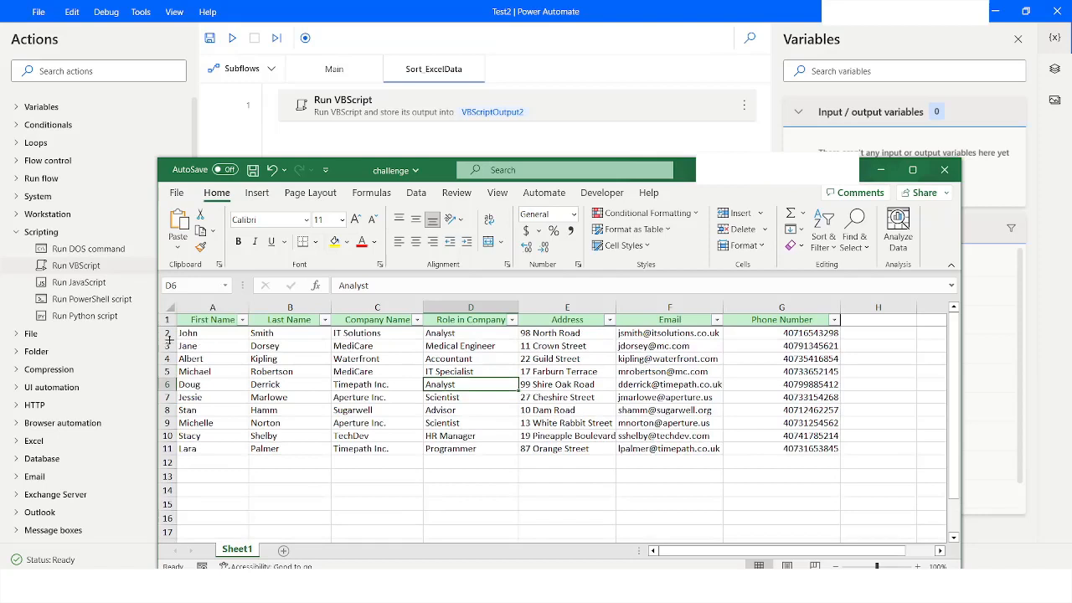
{"action": "left_click", "coordinate": [469, 331]}
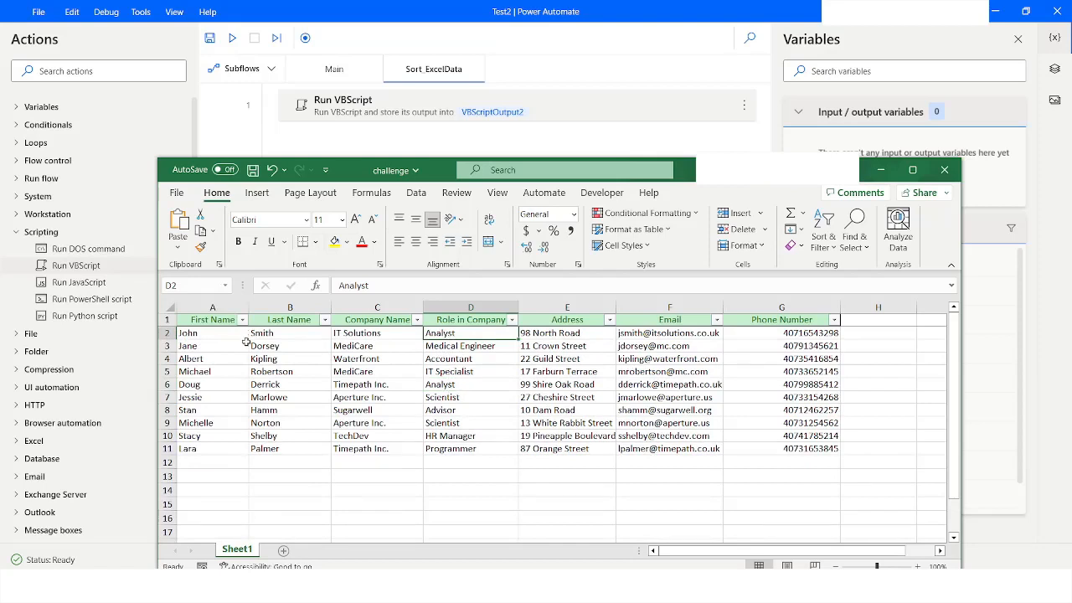
{"action": "left_click", "coordinate": [469, 372]}
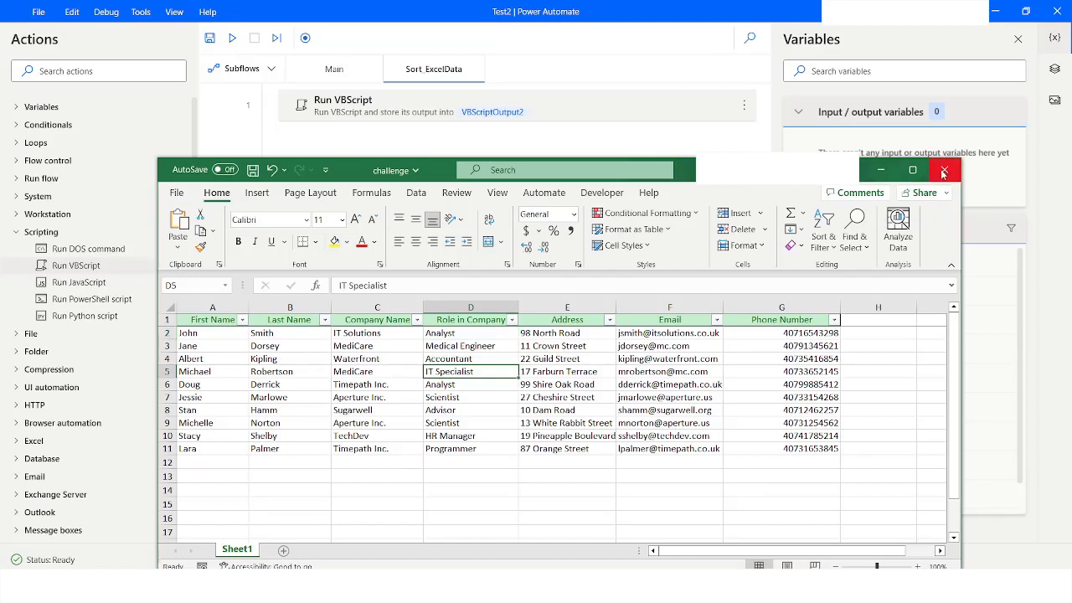
{"action": "mouse_move", "coordinate": [945, 171]}
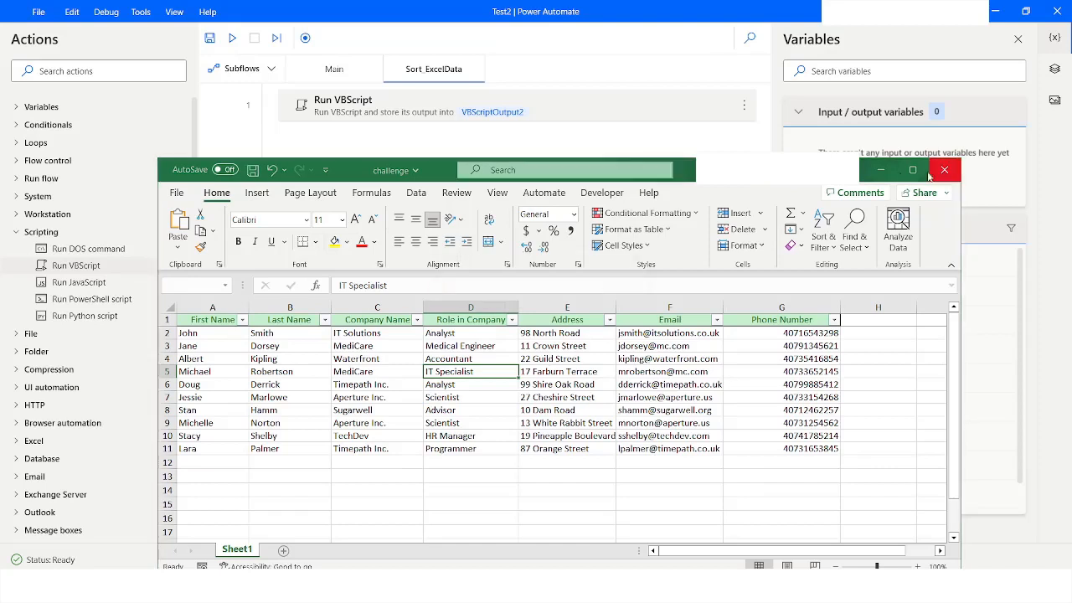
- Close the workbook and replace EntireRow with EntireColumn in the script
{"action": "left_click", "coordinate": [945, 171]}
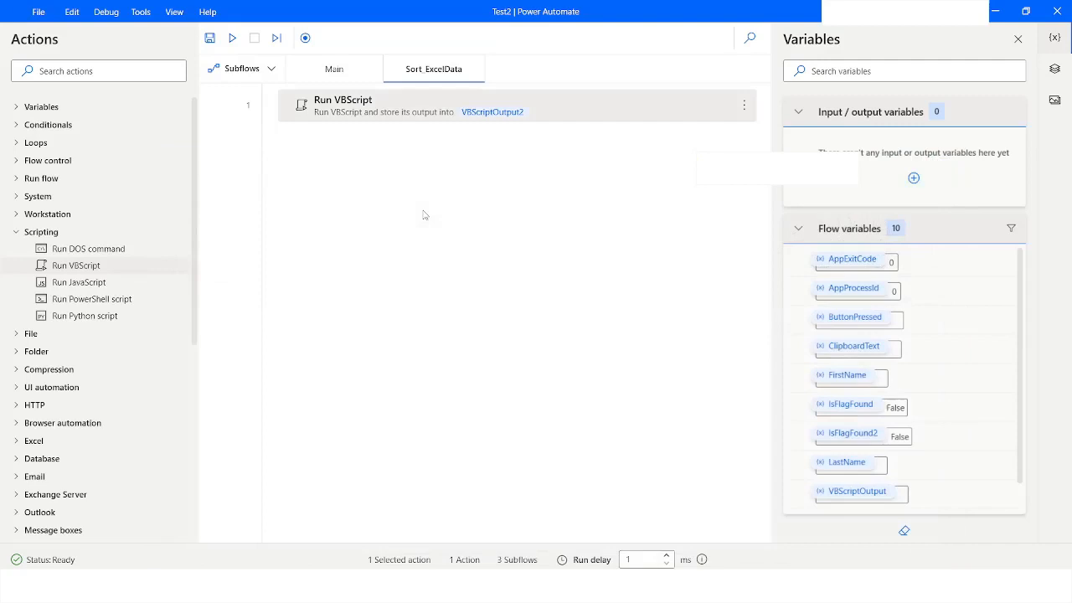
{"action": "mouse_move", "coordinate": [409, 117]}
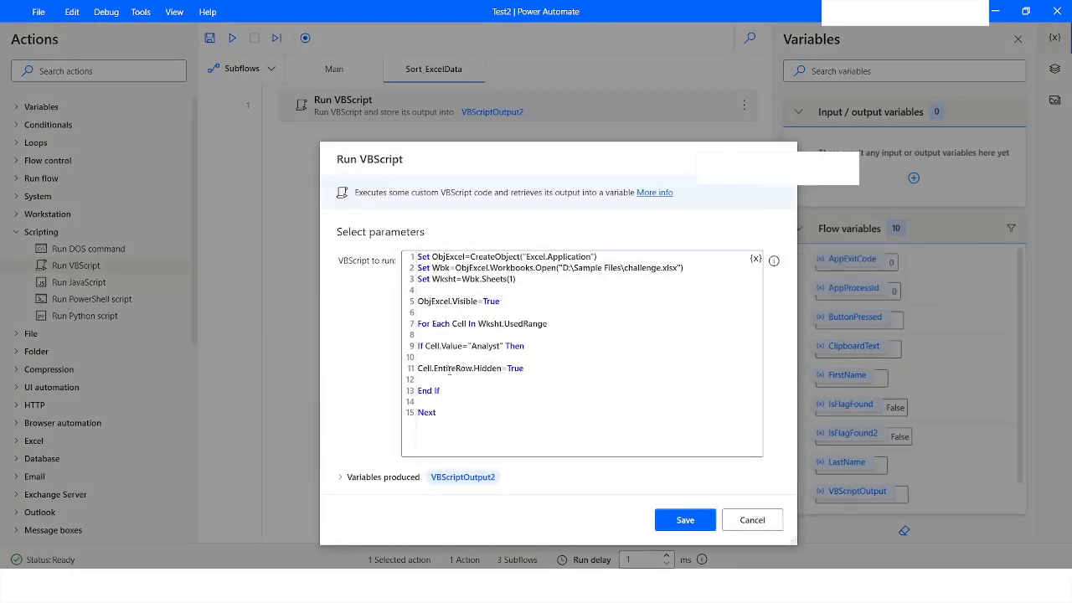
{"action": "double_click", "coordinate": [452, 369]}
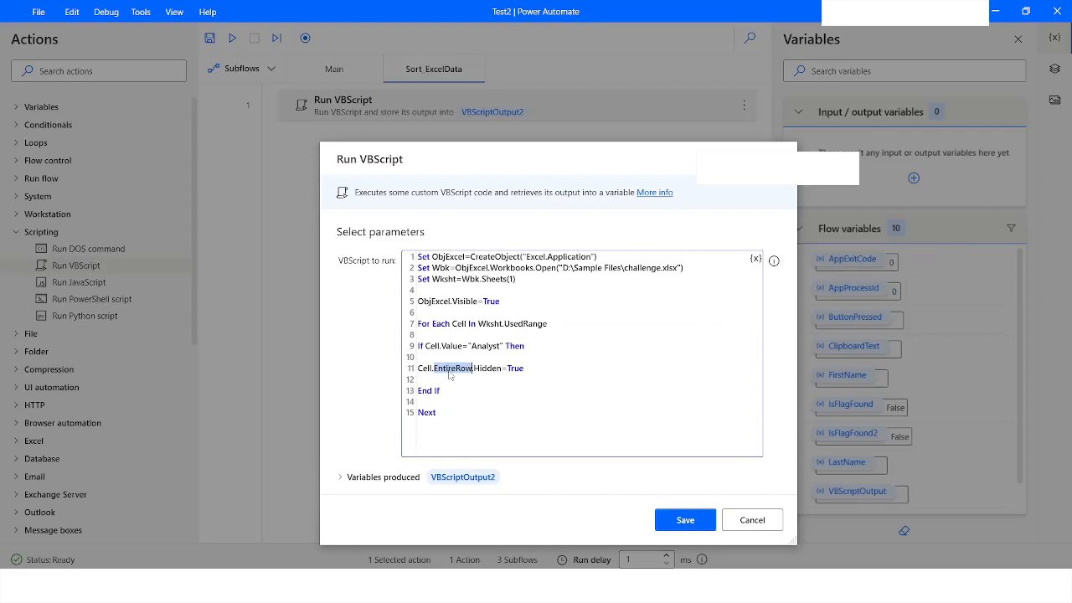
{"action": "type", "text": "EntireCol"}
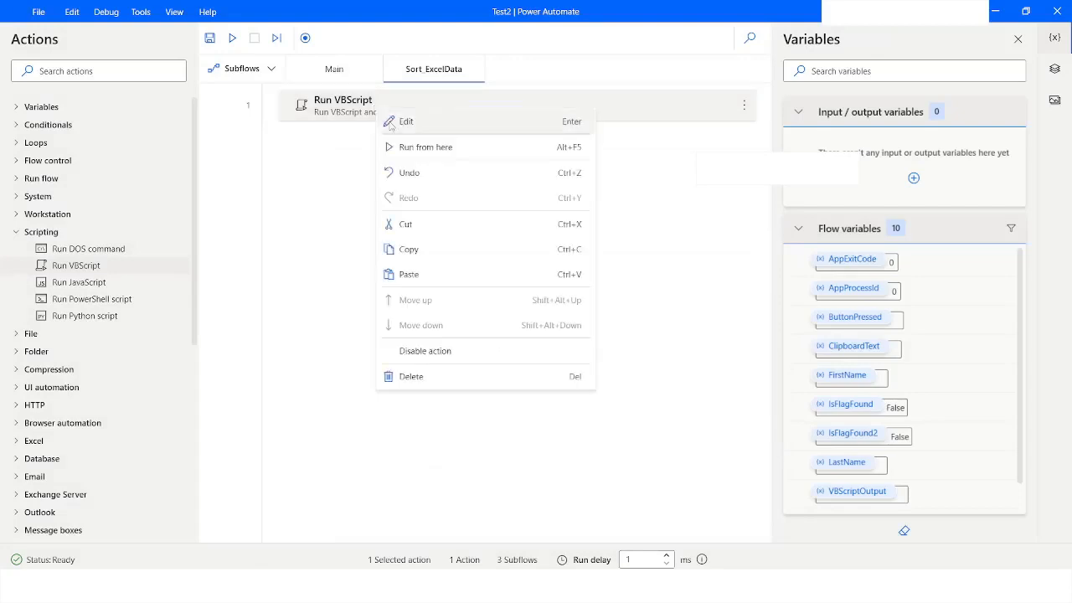
{"action": "left_click", "coordinate": [426, 148]}
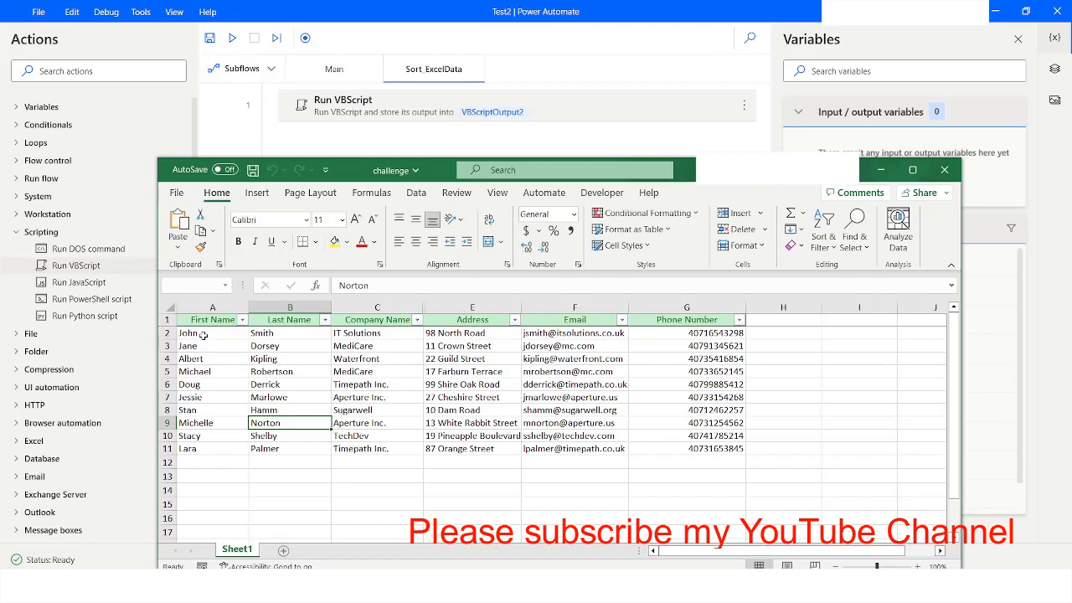
{"action": "mouse_move", "coordinate": [335, 300]}
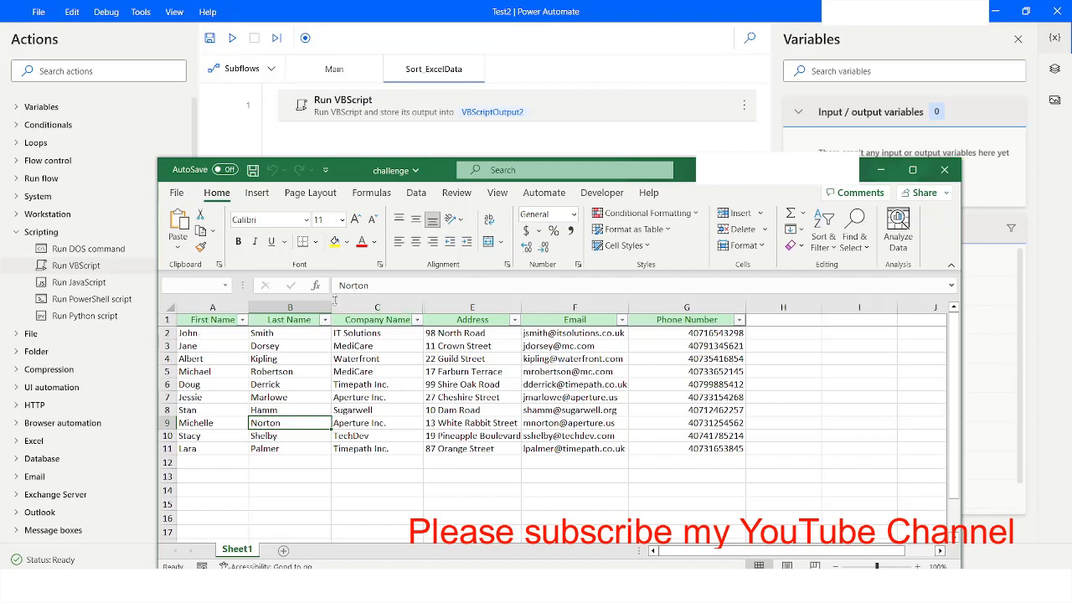
{"action": "mouse_move", "coordinate": [425, 308]}
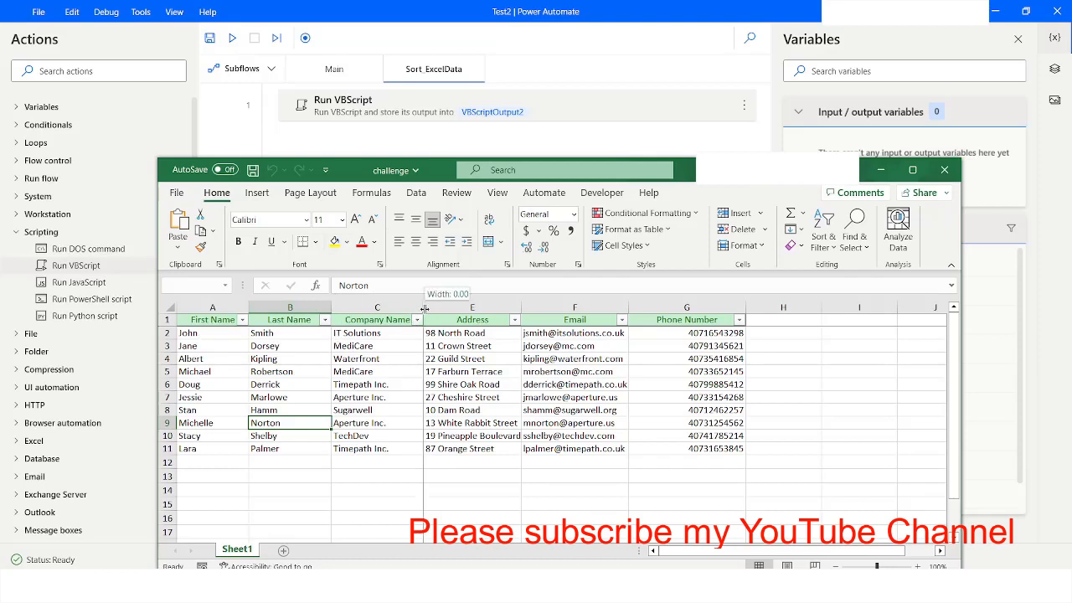
- Unhide the Role in Company column, then close challenge without saving
{"action": "left_click_drag", "start_coordinate": [422, 306], "coordinate": [516, 307]}
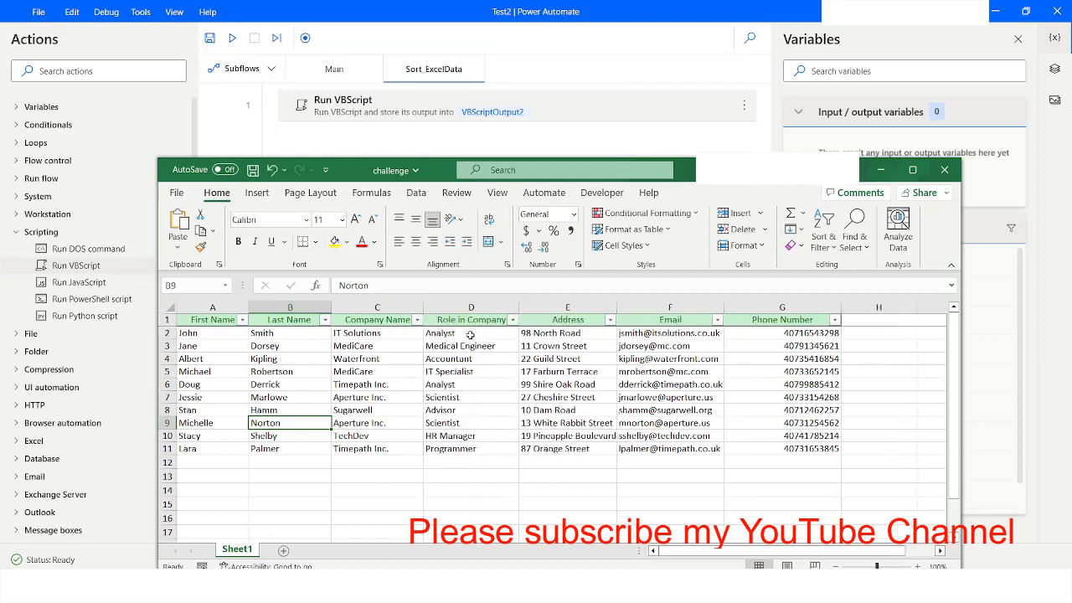
{"action": "left_click", "coordinate": [469, 359]}
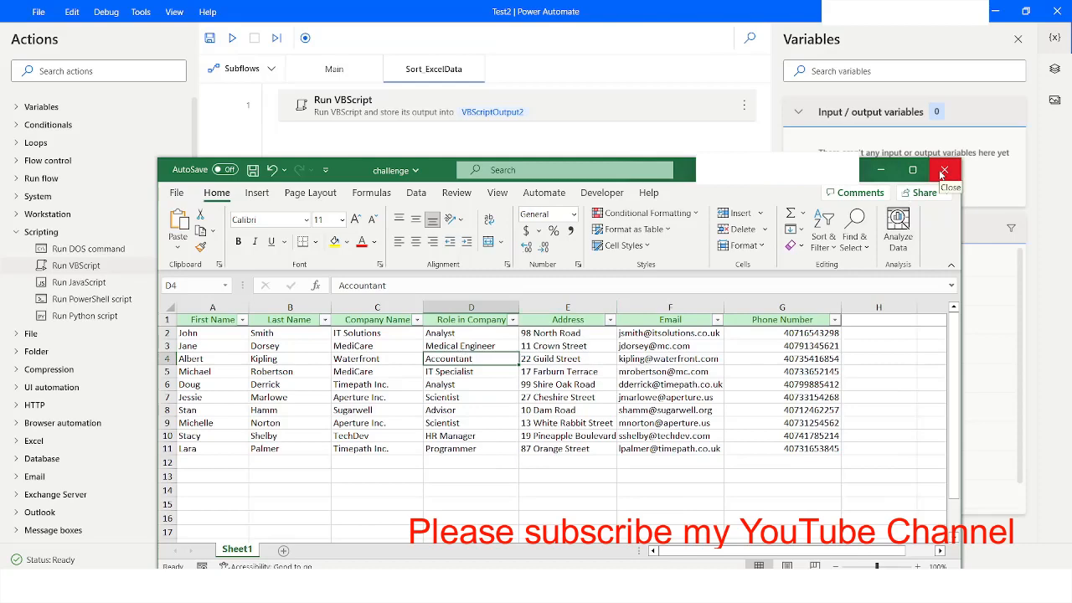
{"action": "left_click", "coordinate": [945, 171]}
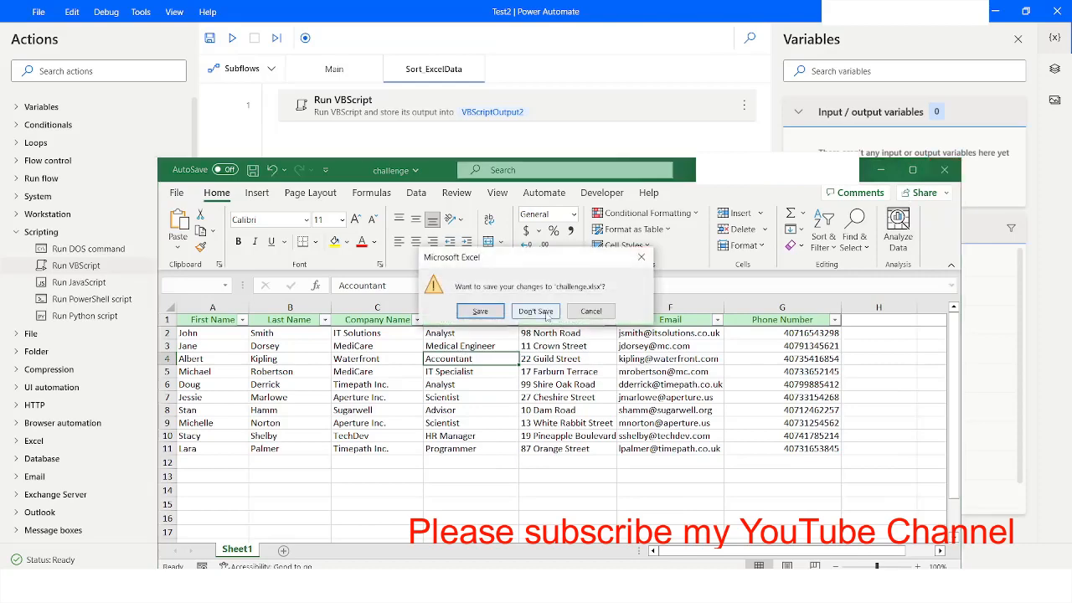
{"action": "left_click", "coordinate": [536, 310]}
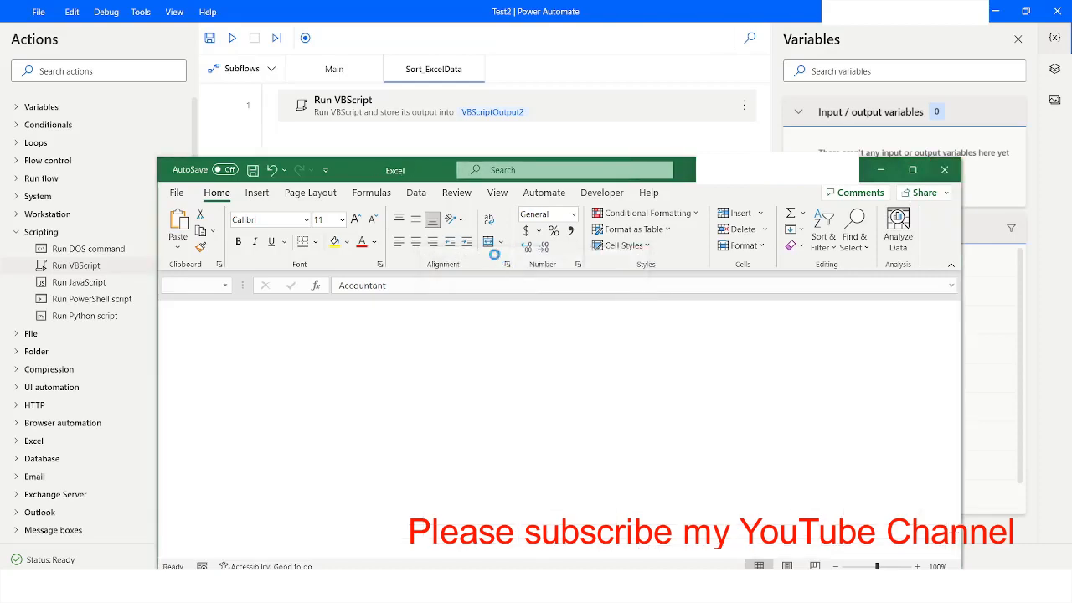
- Close the empty Excel window and expand the Excel group in the Actions pane
{"action": "left_click", "coordinate": [944, 169]}
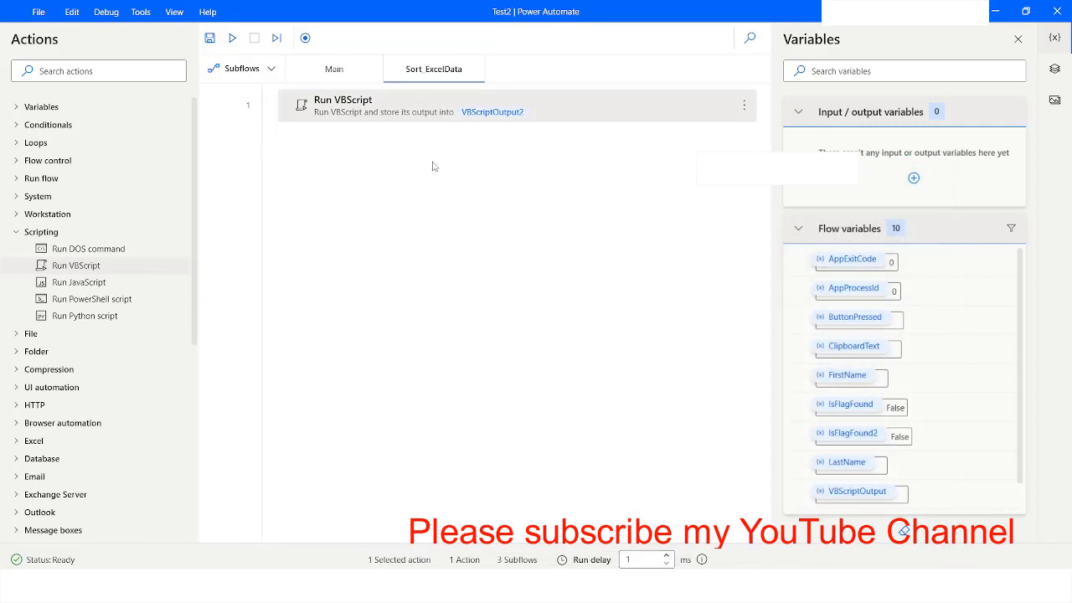
{"action": "left_click", "coordinate": [33, 439]}
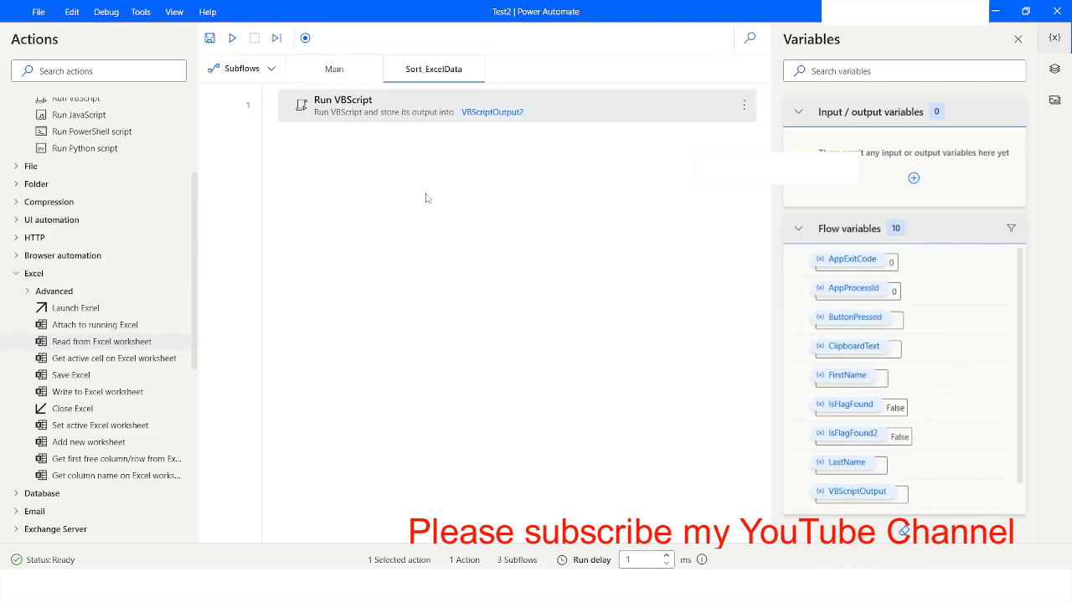